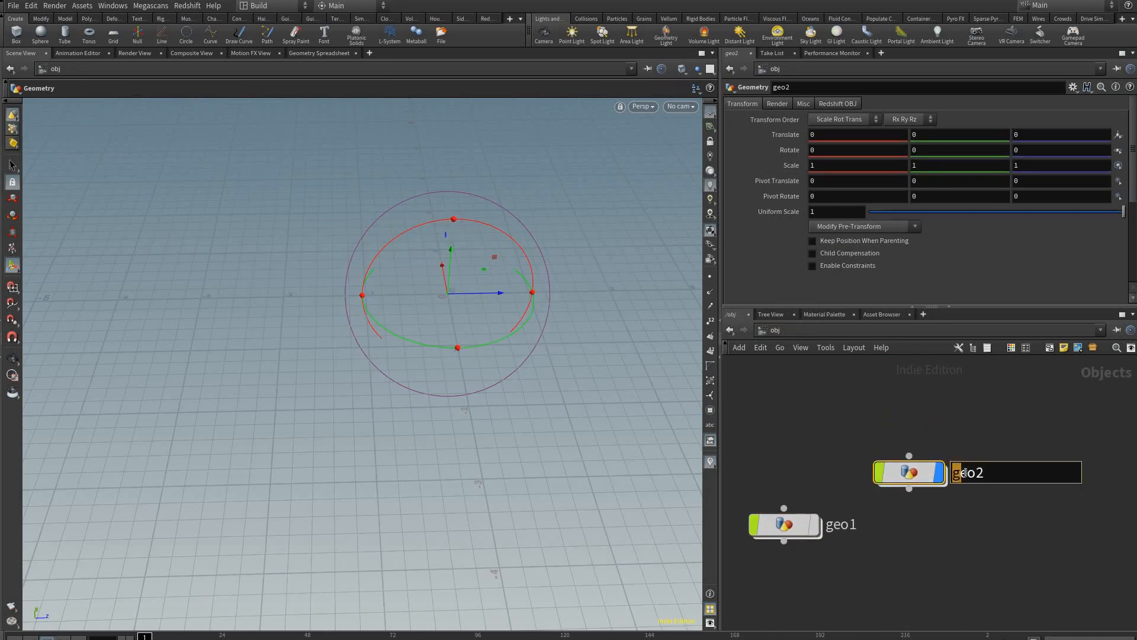
Step: Name the geometry object cockpit and add a Sphere SOP inside it
type("cock")
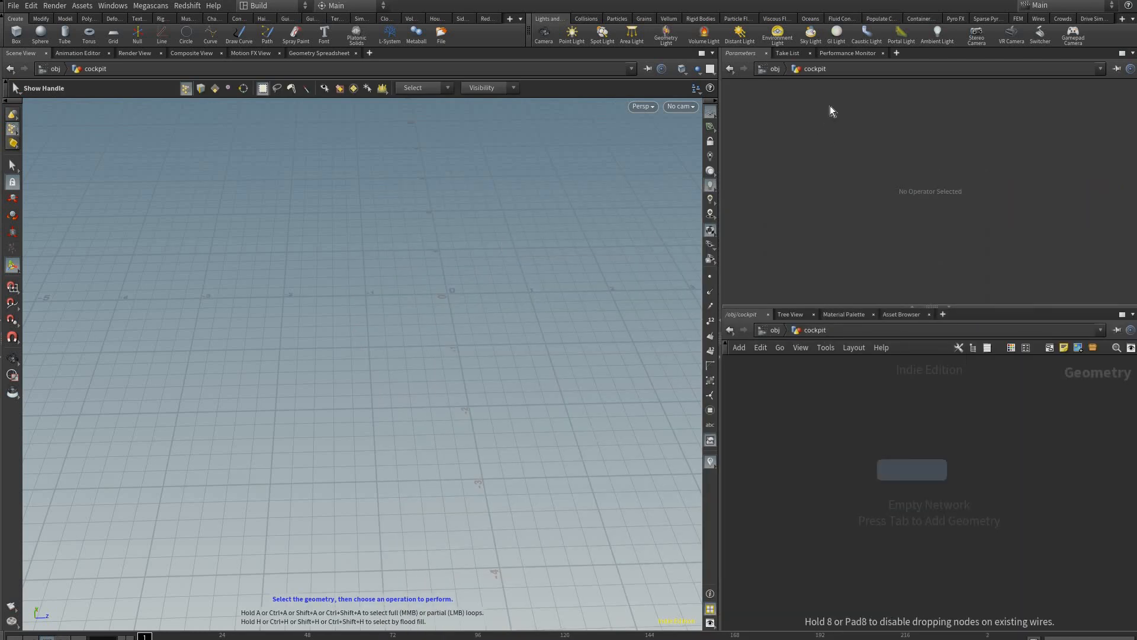
left_click(39, 33)
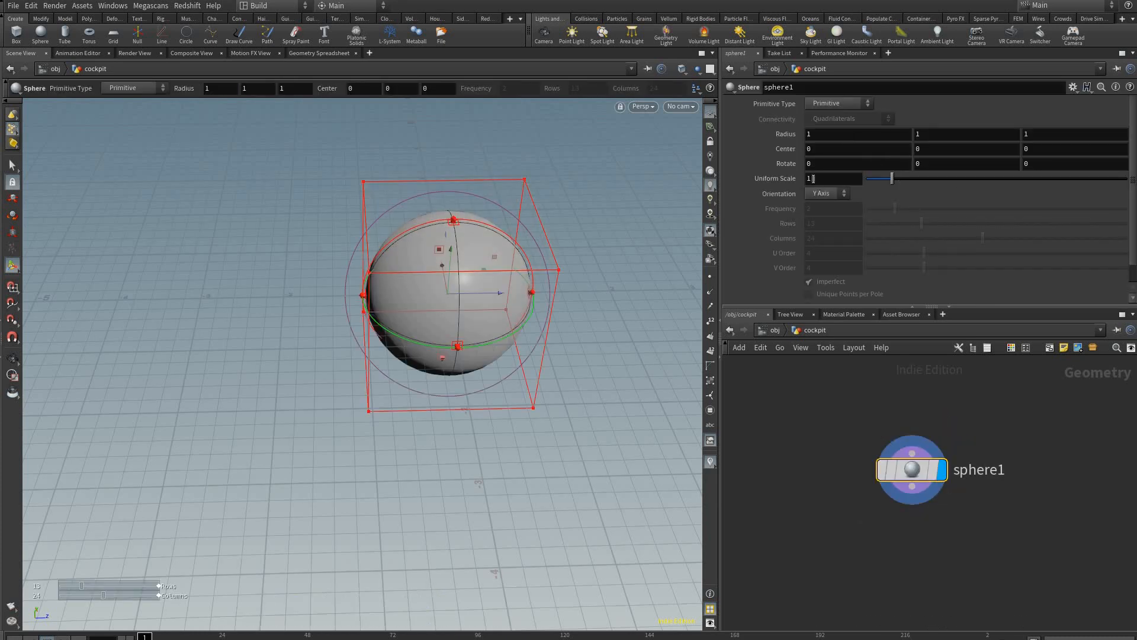
Step: Lower the sphere resolution and stretch its points into an elongated low-poly hull
left_click(835, 102)
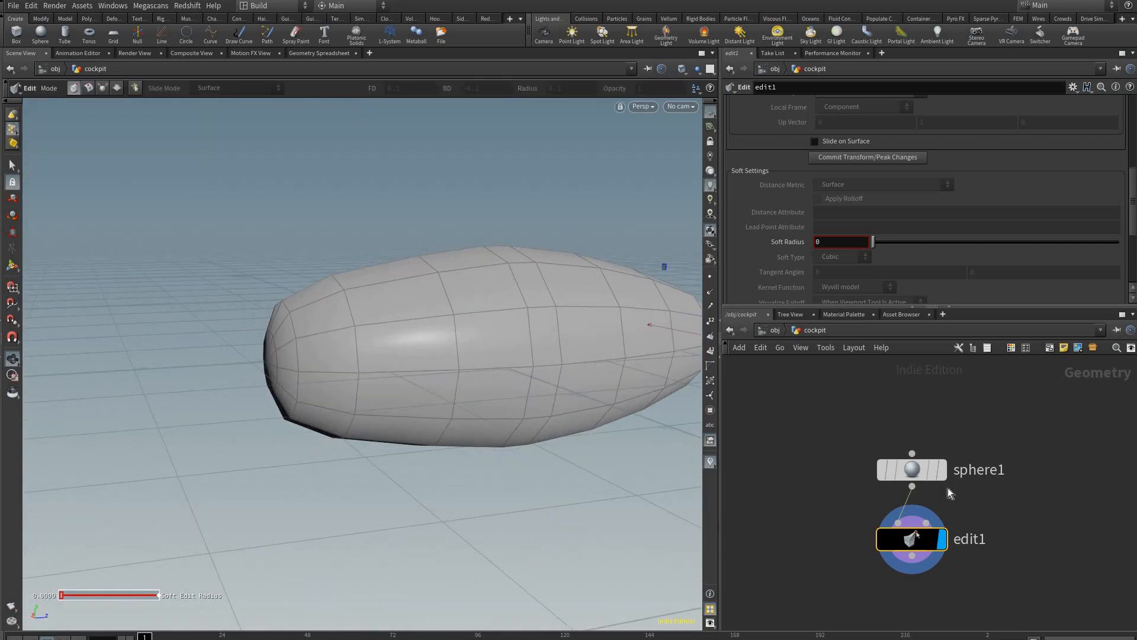
Step: Add a Subdivide SOP after edit1 with Depth 3 and inspect the rounded hull
key("tab")
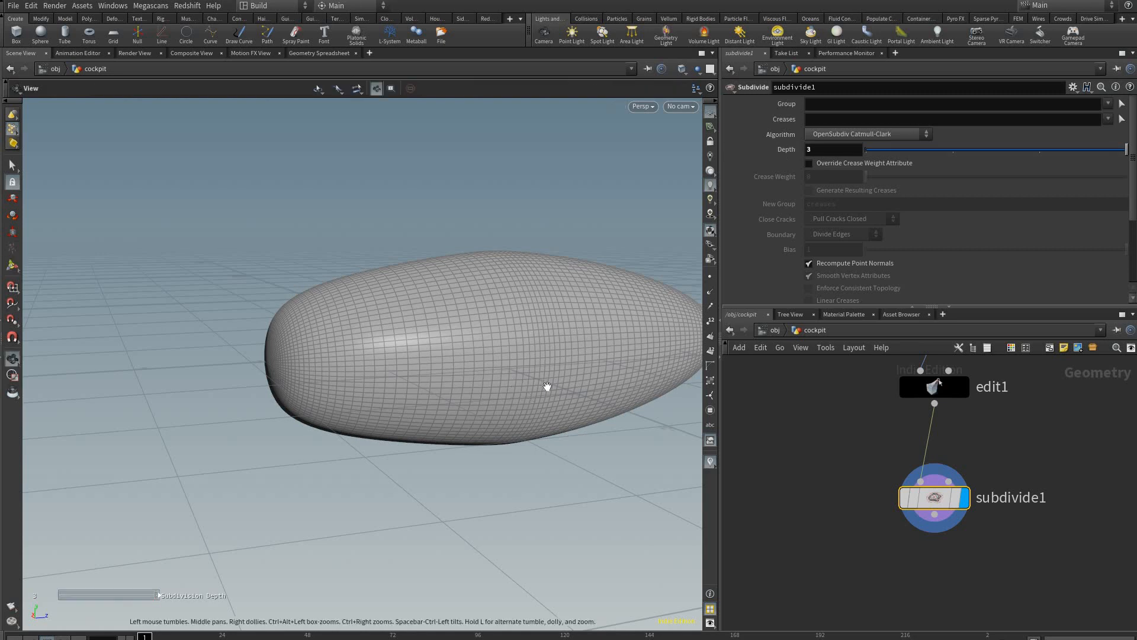
left_click_drag(547, 385, 468, 368)
type("split")
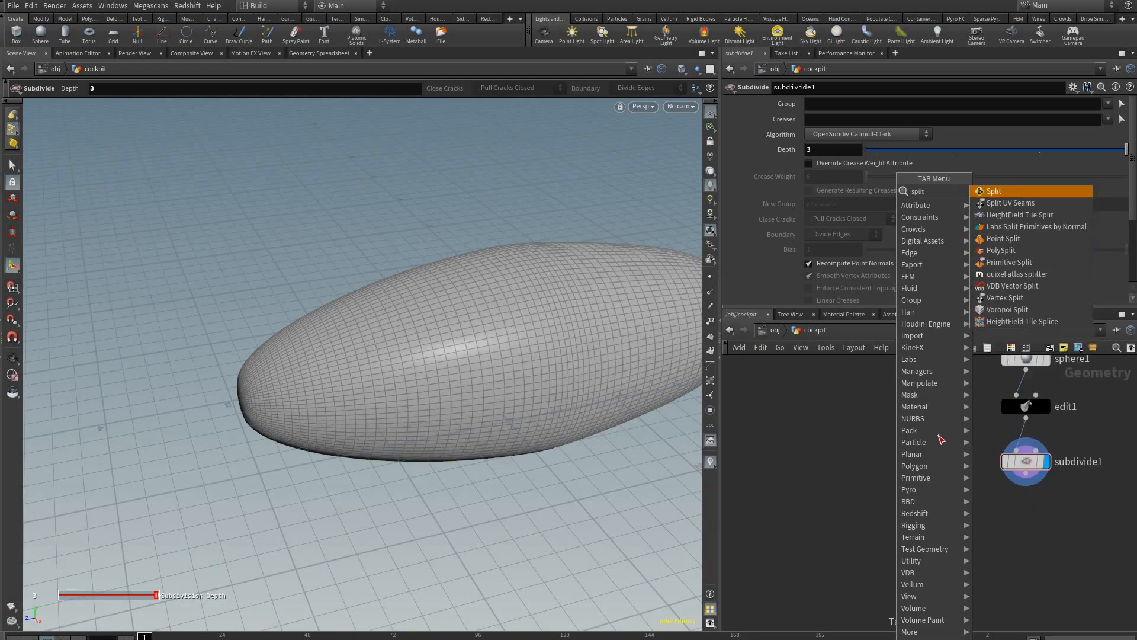
Step: Branch a Split SOP off edit1 and select the front faces as its window group
left_click(993, 190)
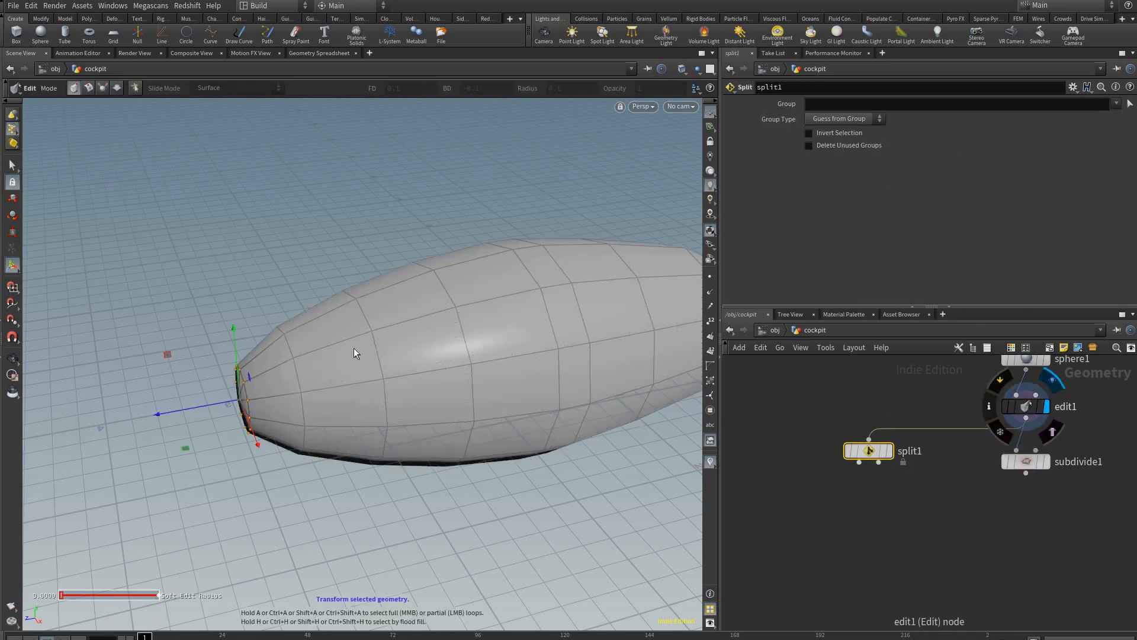
left_click(869, 450)
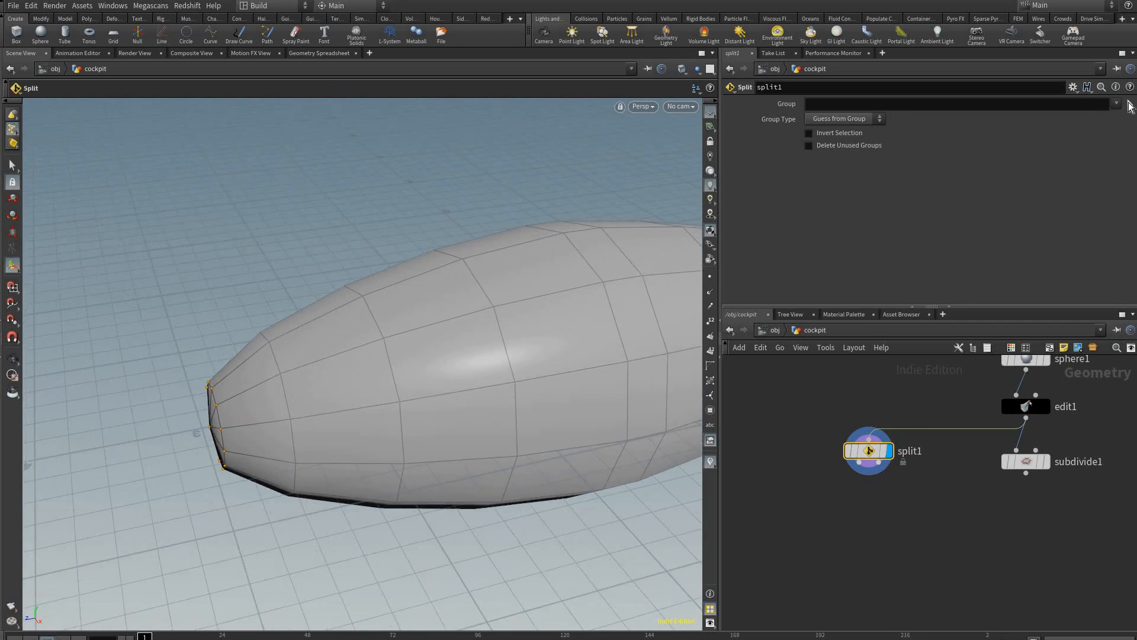
mouse_move(207, 93)
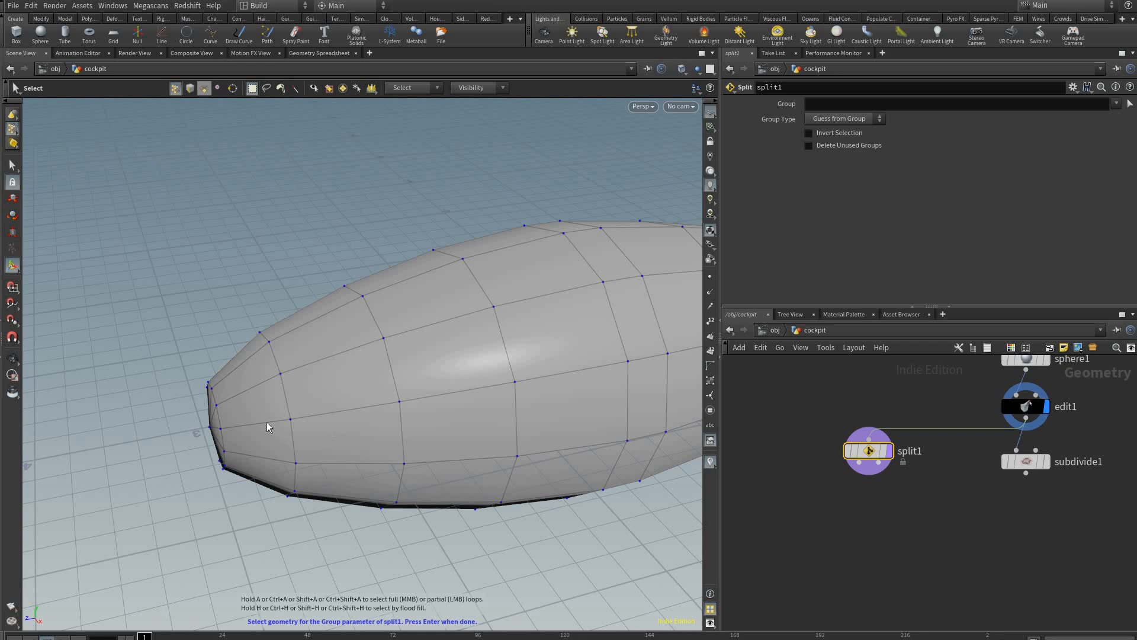
left_click(256, 409)
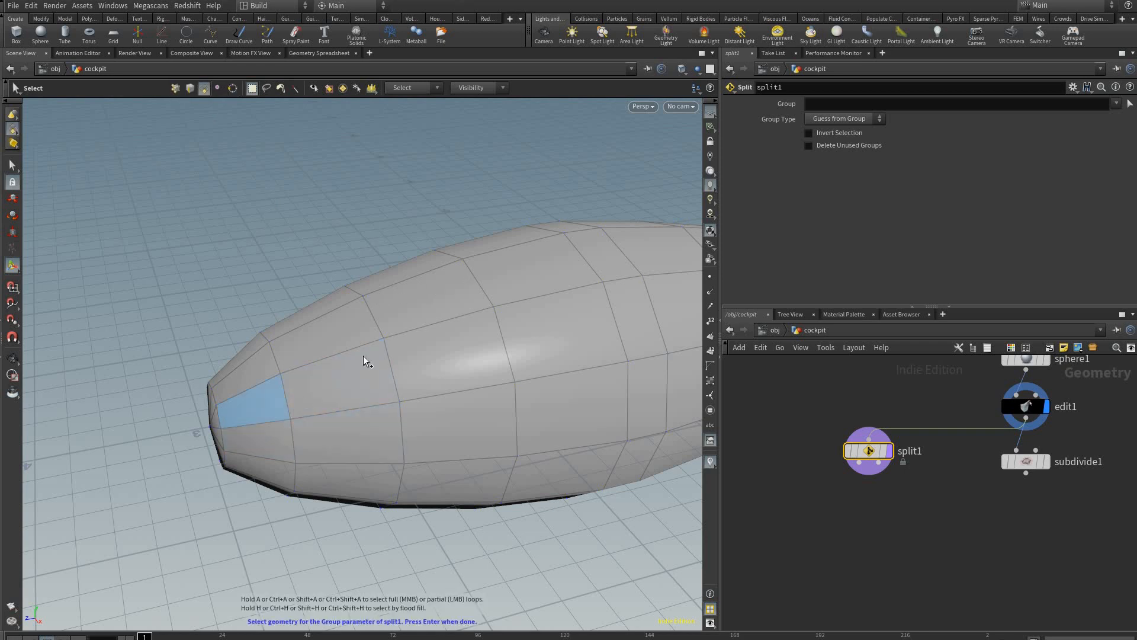
left_click_drag(363, 361, 594, 335)
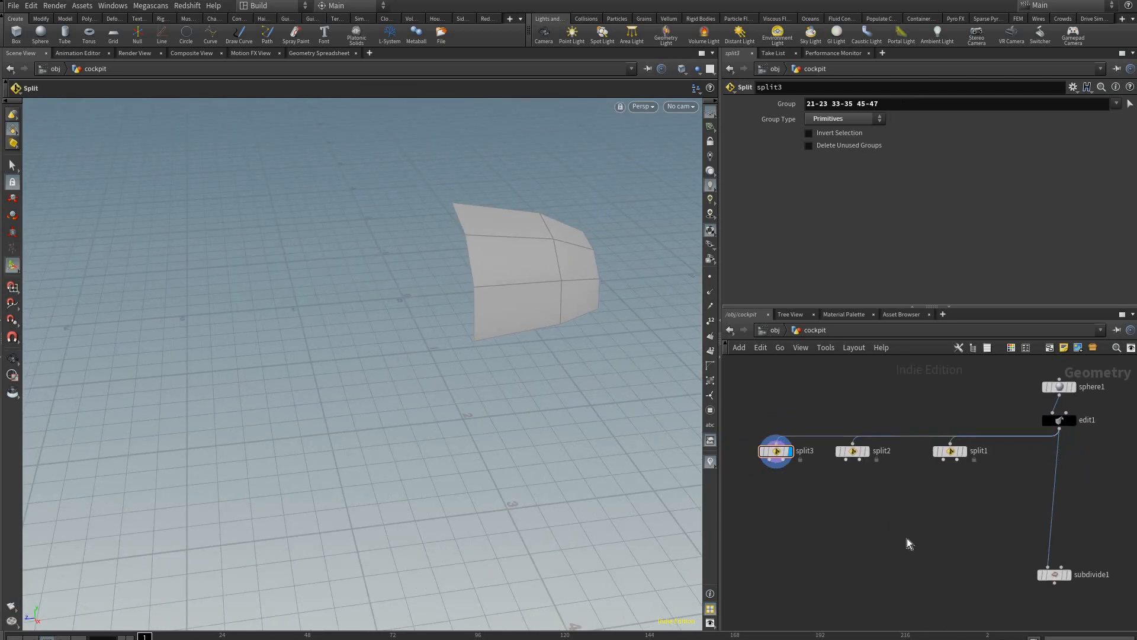
Step: Merge the splits and ray-project them onto subdivide1 using Minimum Distance
key("Tab")
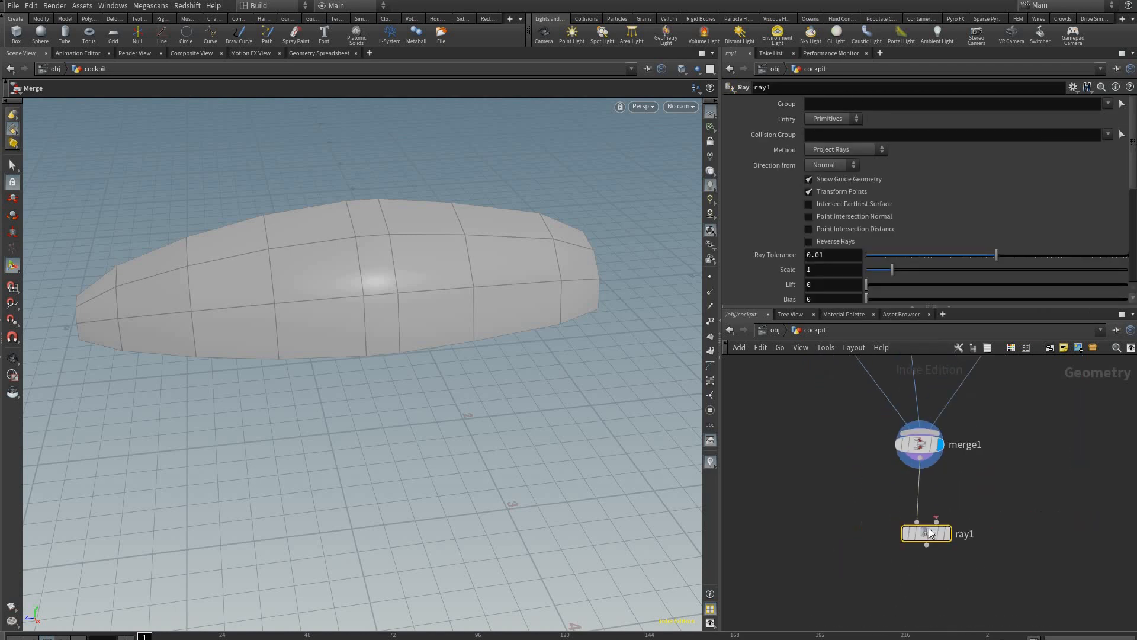
mouse_move(1038, 490)
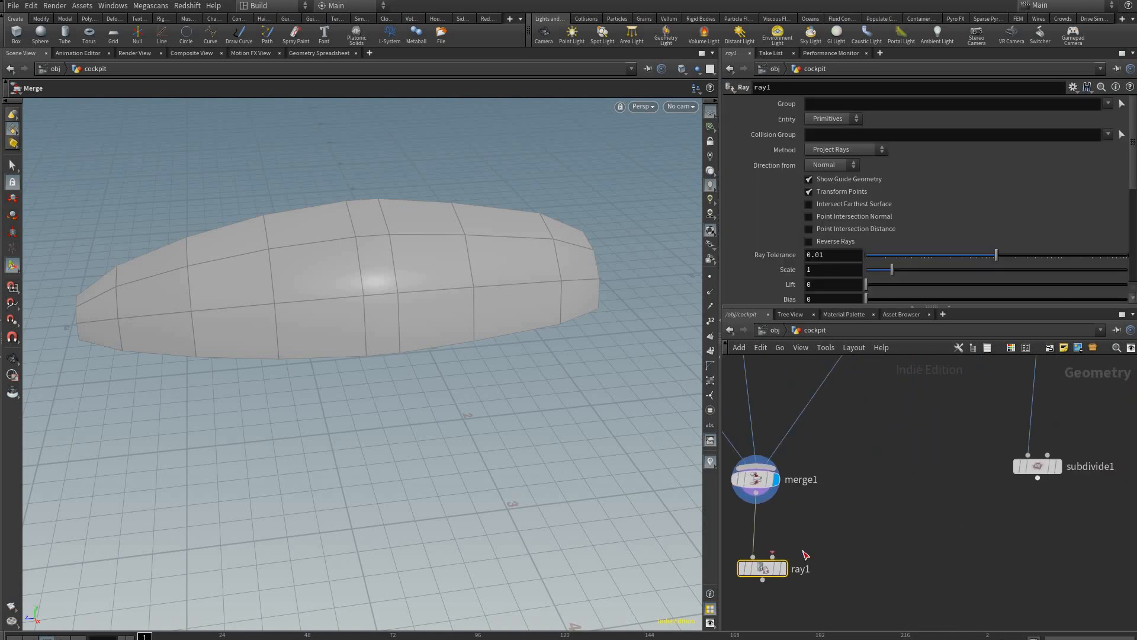
left_click_drag(762, 555, 1038, 482)
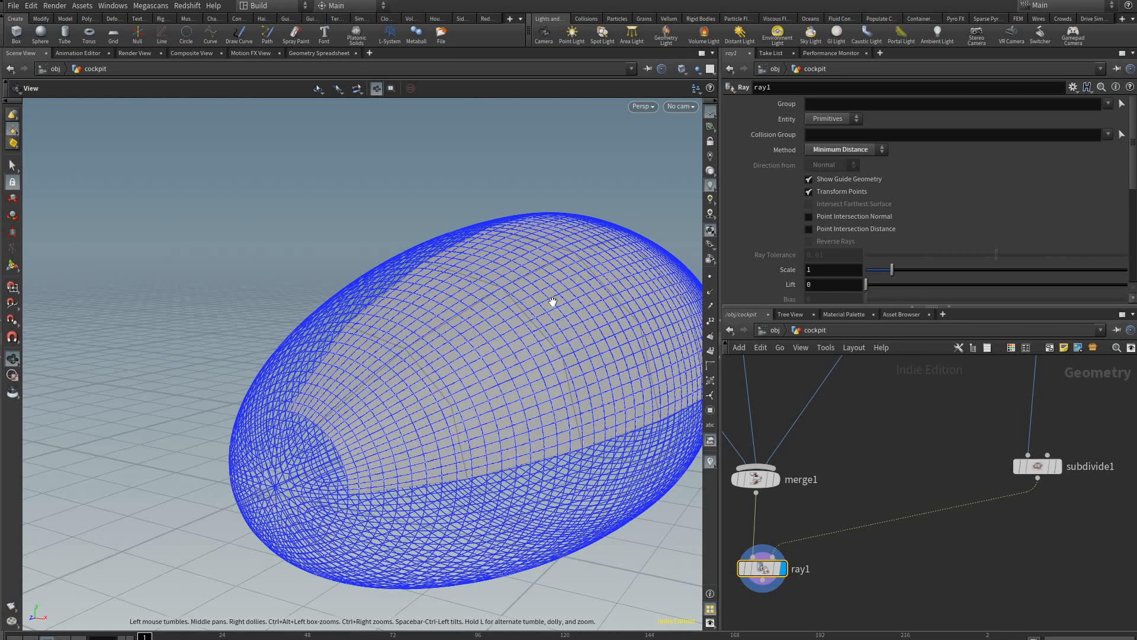
mouse_move(915, 609)
type("su")
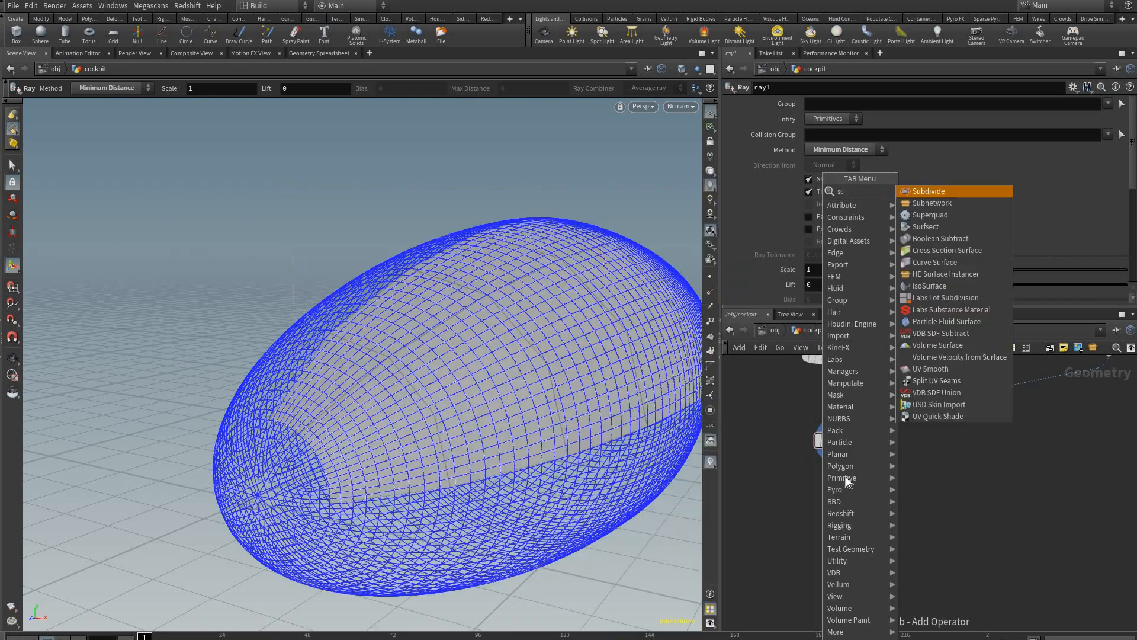
Step: Add an Edit SOP below split1 to reshape the first window patch
left_click(929, 190)
type("mir")
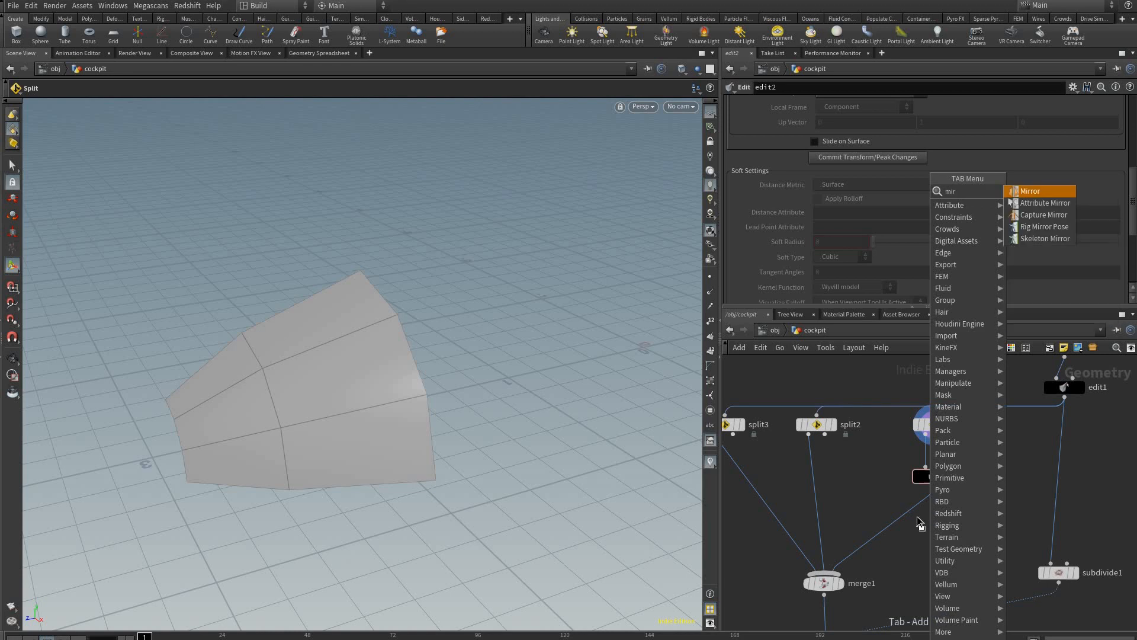
Step: Add a Mirror SOP below edit2 so the patch appears on both sides
left_click(1029, 191)
type("sub")
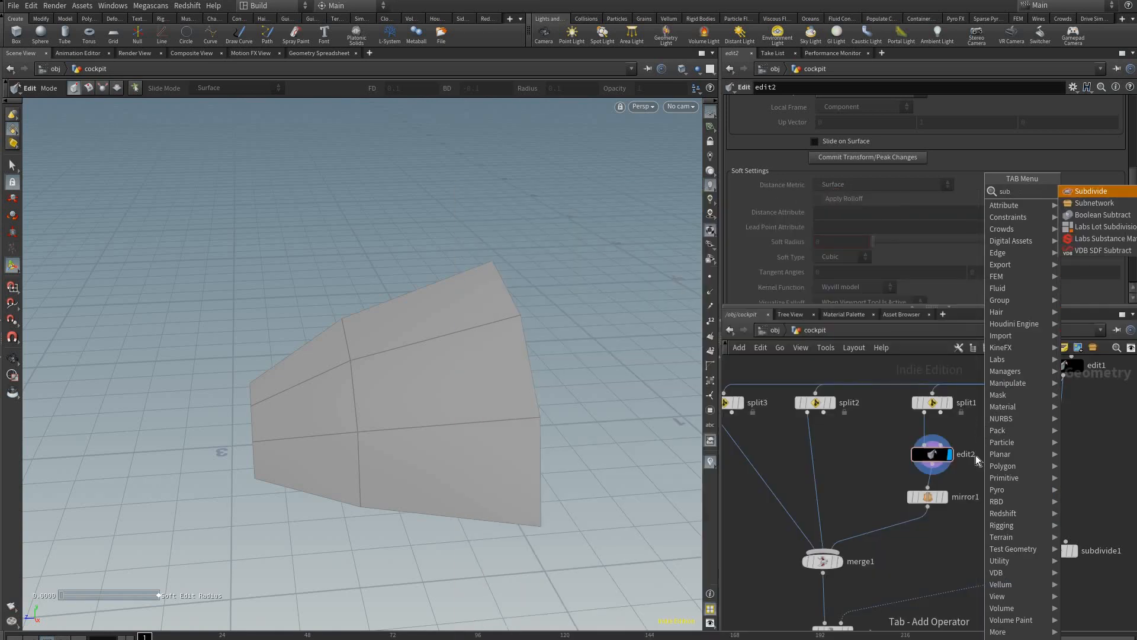
Step: Insert a Subdivide SOP between split1 and edit2, display it and set Depth 2
left_click(1095, 191)
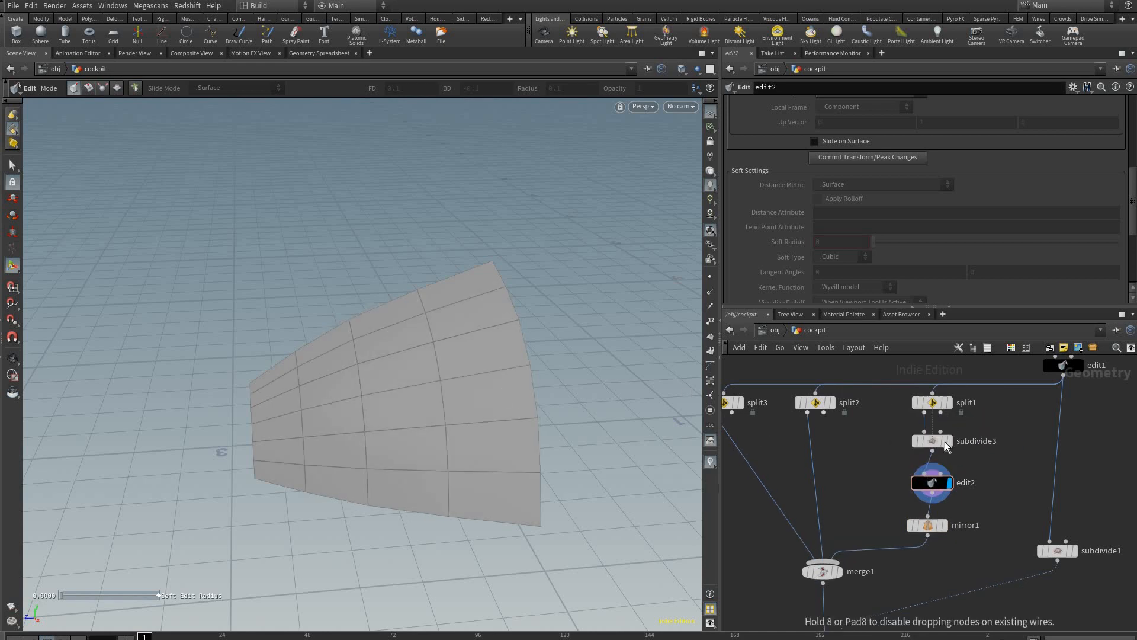
left_click(933, 440)
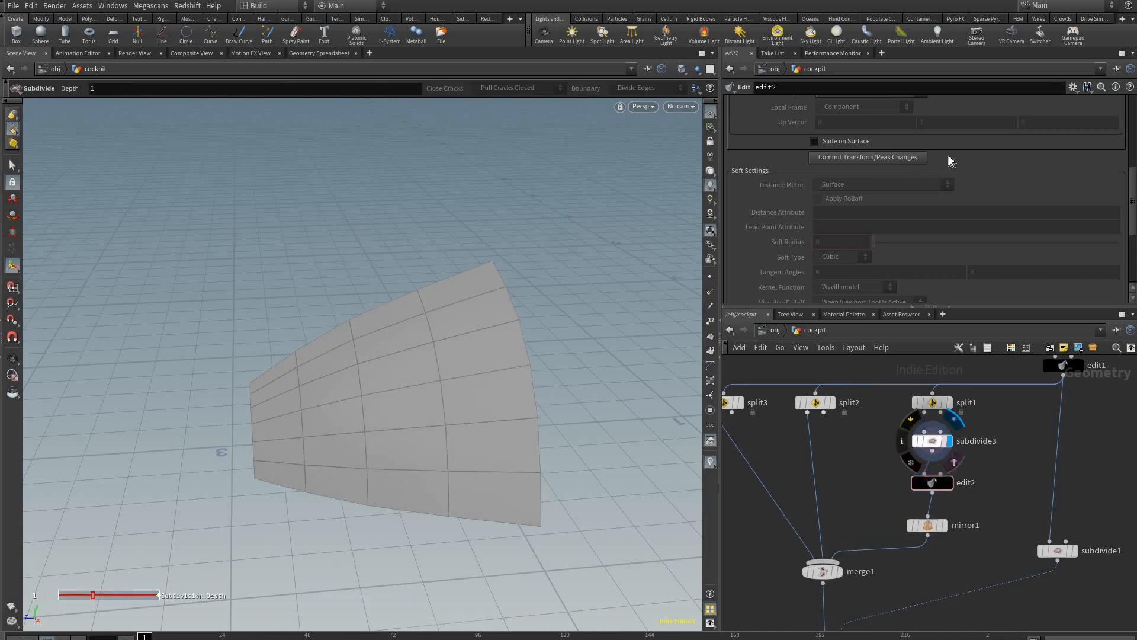
left_click(931, 441)
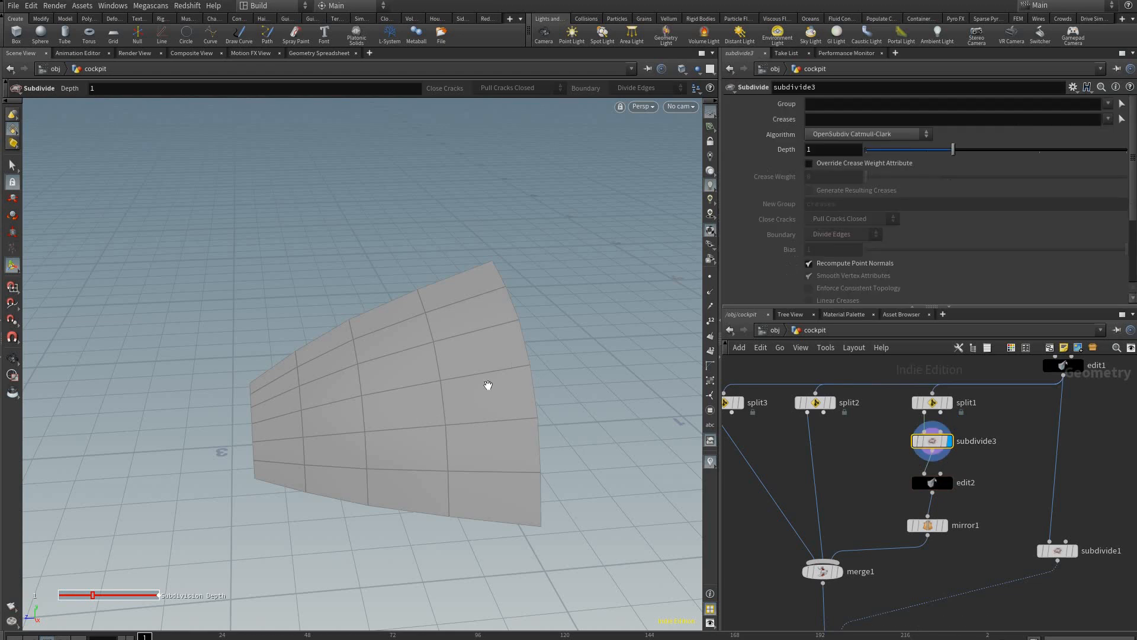
left_click_drag(943, 149, 1038, 149)
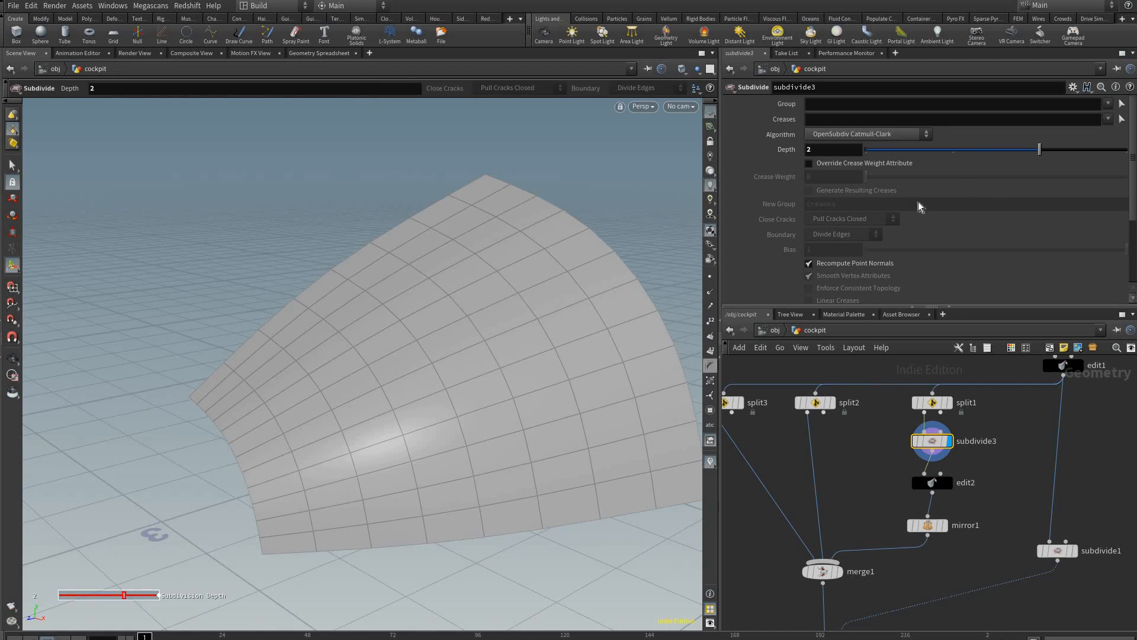
left_click_drag(1042, 149, 953, 149)
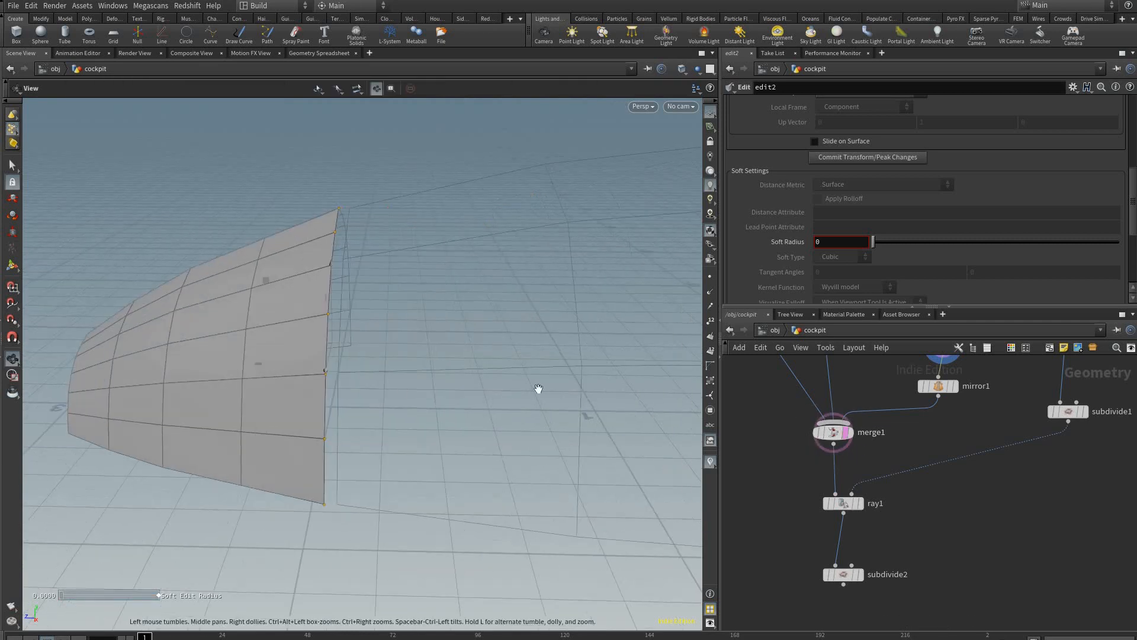
Step: Fit the patch points to the hull and check the mirrored seam
left_click_drag(538, 388, 437, 428)
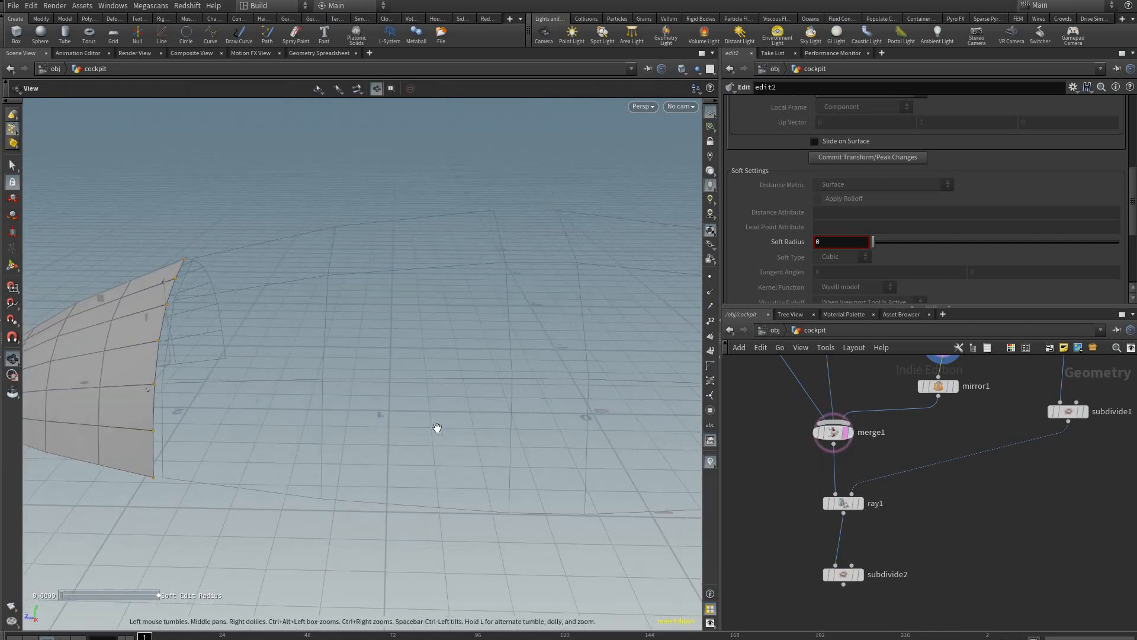
left_click_drag(436, 428, 482, 338)
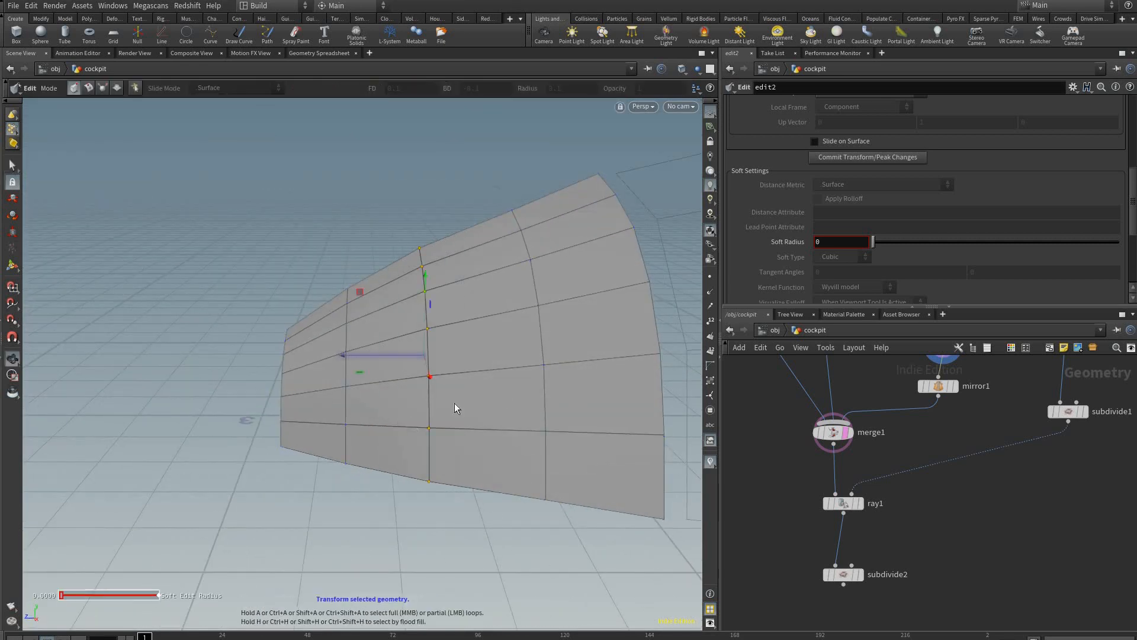
left_click_drag(455, 408, 384, 331)
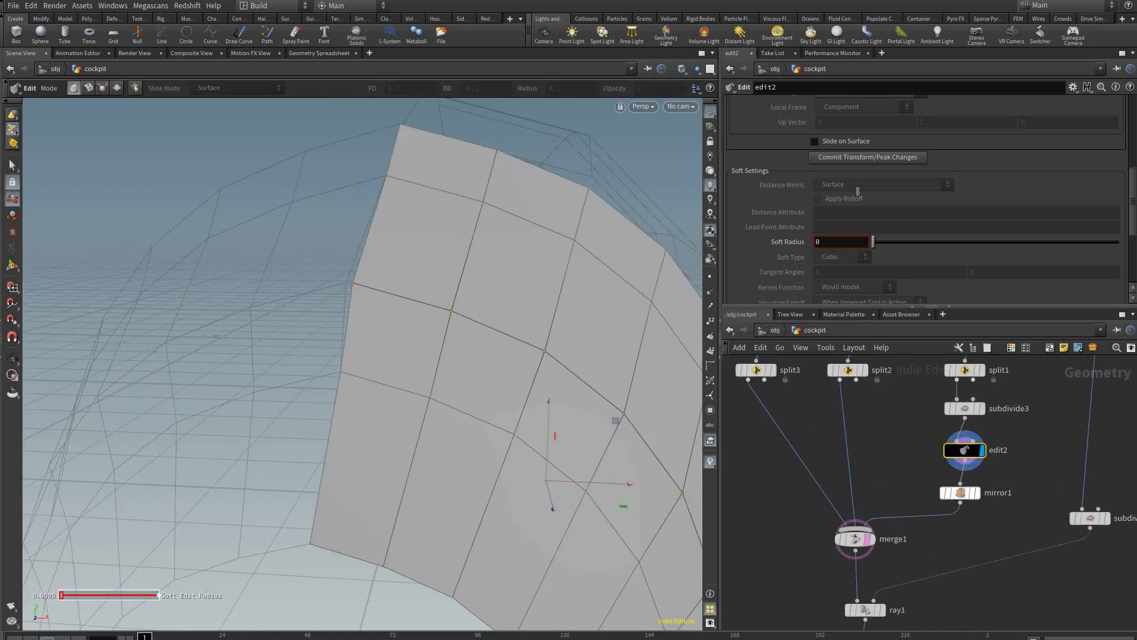
left_click(959, 492)
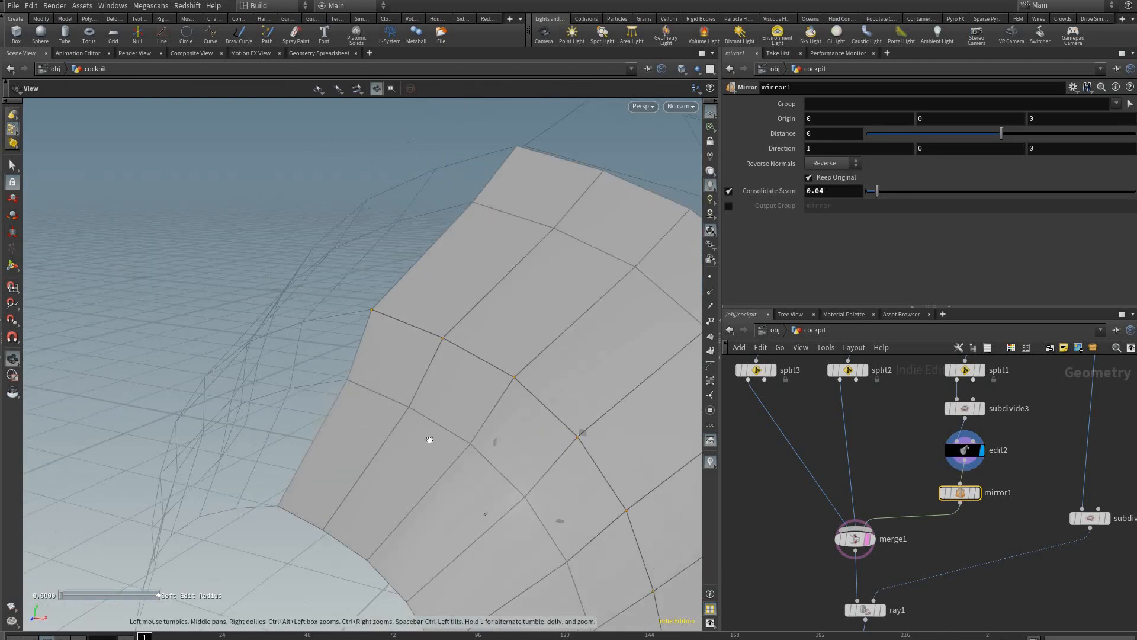
left_click_drag(428, 439, 385, 523)
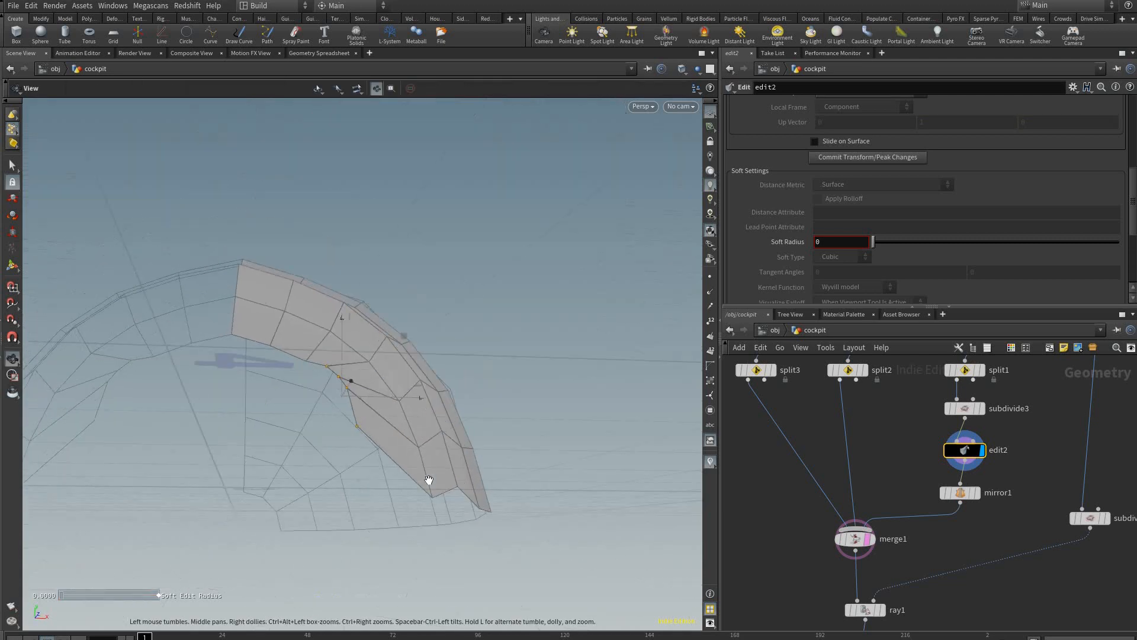
left_click_drag(428, 478, 477, 271)
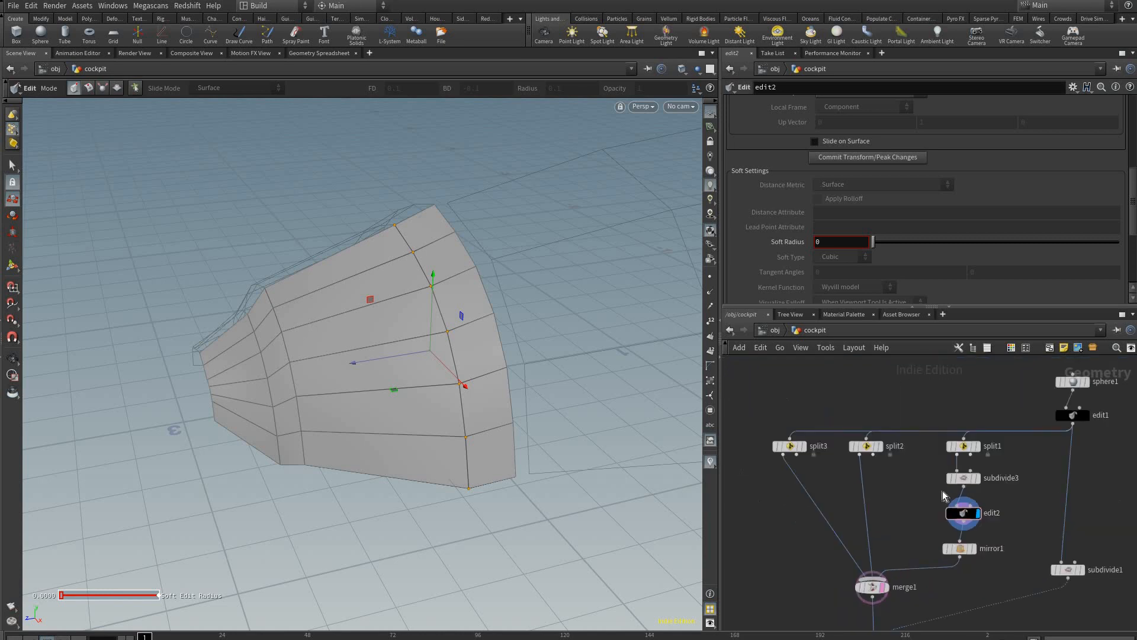
Step: Duplicate the subdivide onto the third split and name it subdivide5
left_click(962, 477)
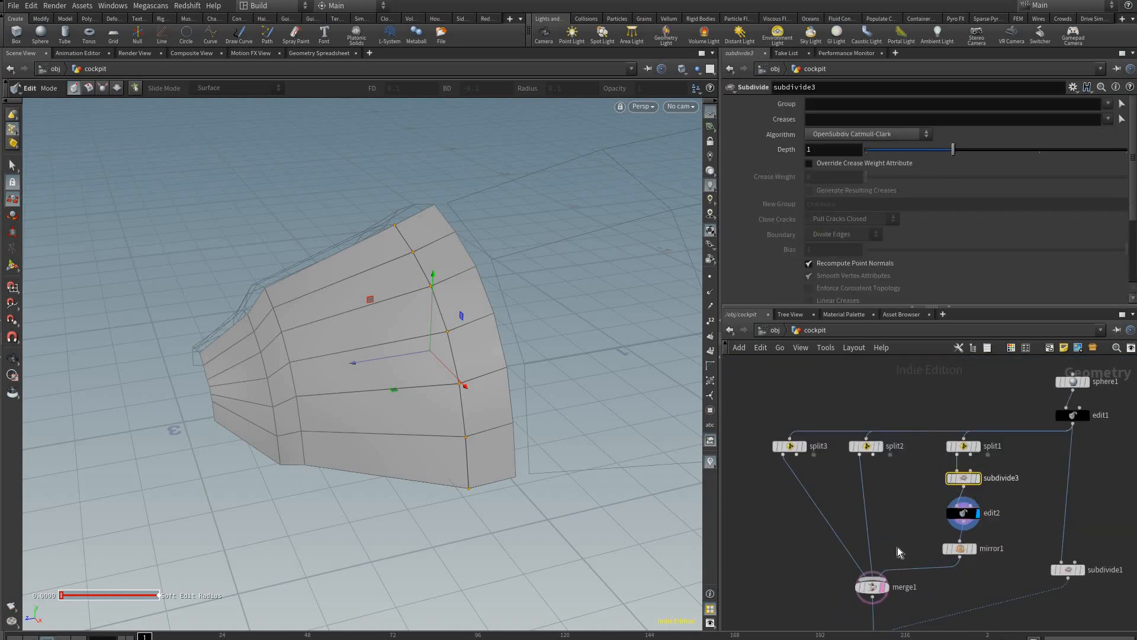
left_click(962, 549)
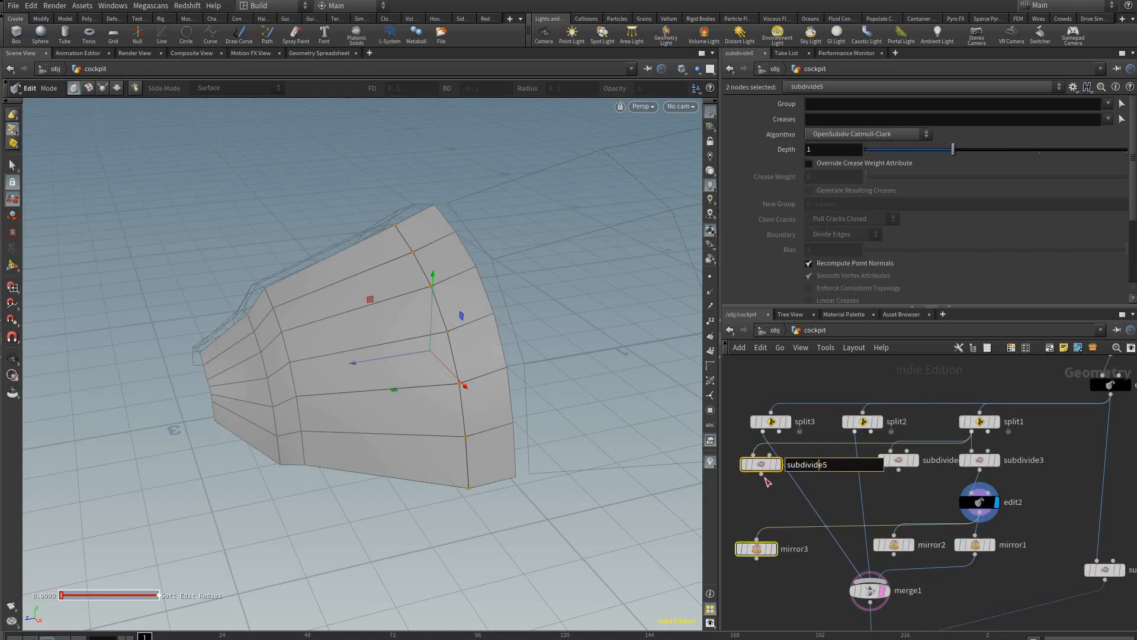
left_click(761, 464)
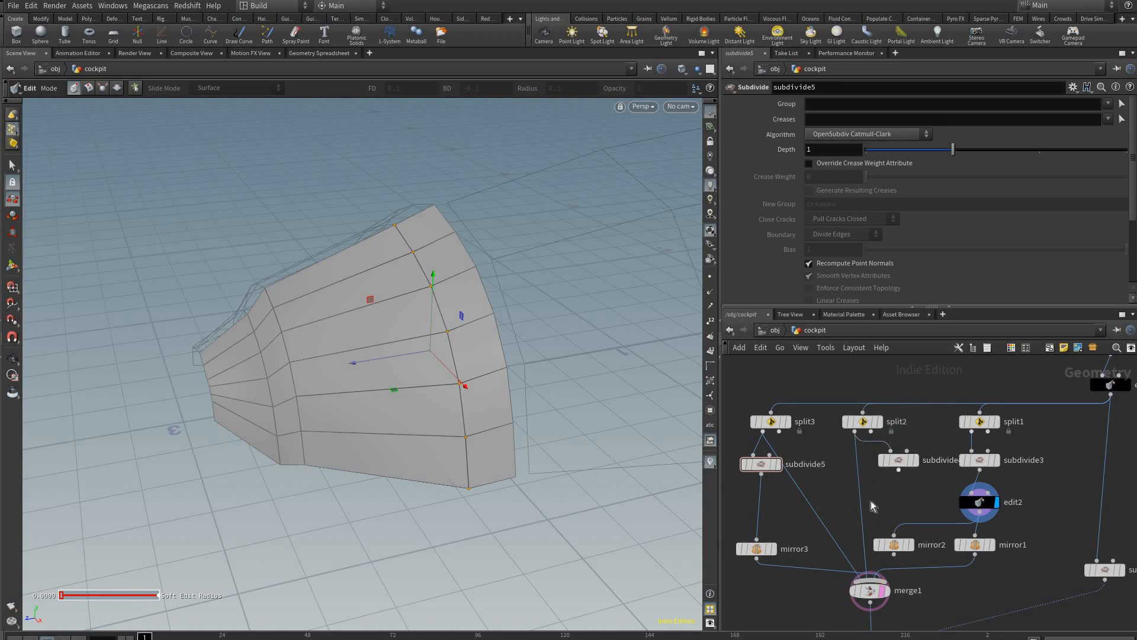
mouse_move(846, 495)
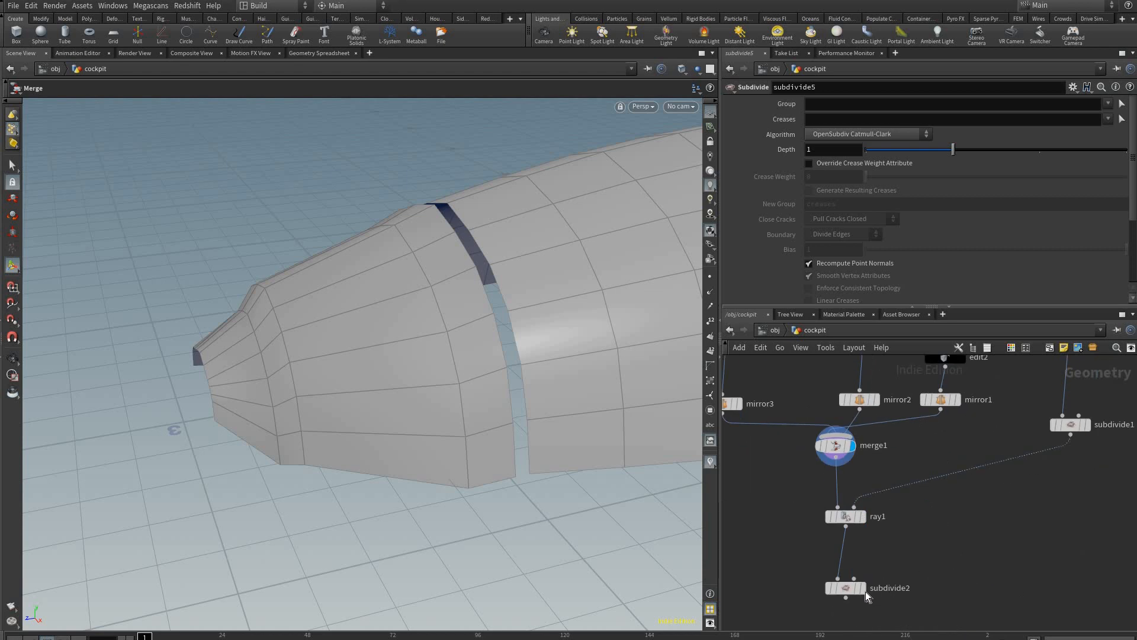
Step: Display ray1 and subdivide2 to view the smoothed projected hull shell
left_click(846, 517)
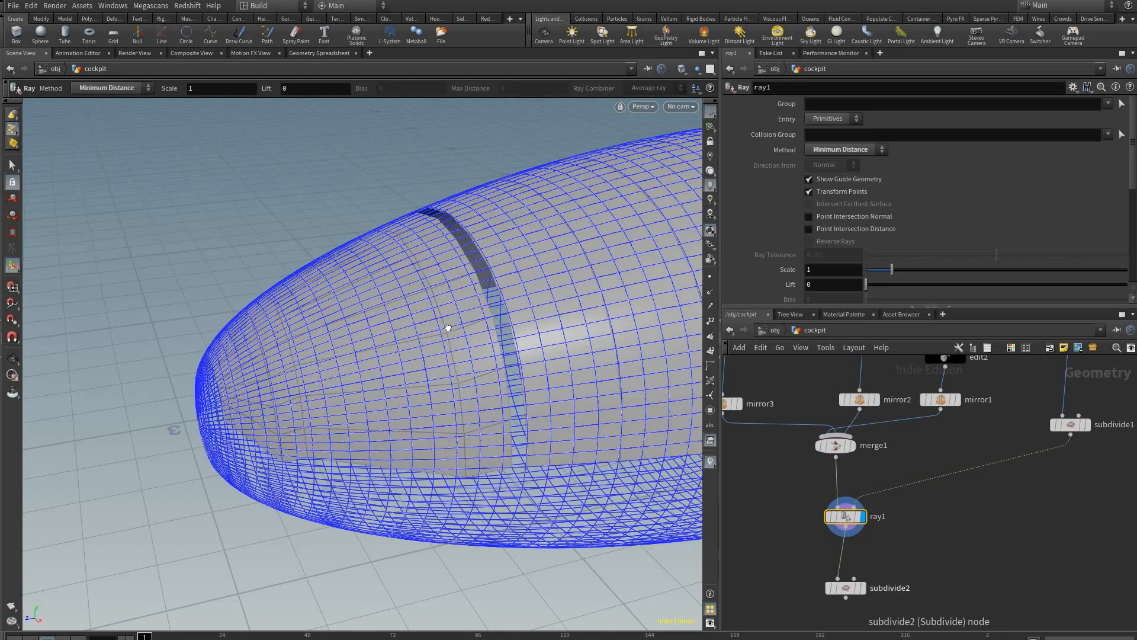
left_click(846, 587)
type("ed")
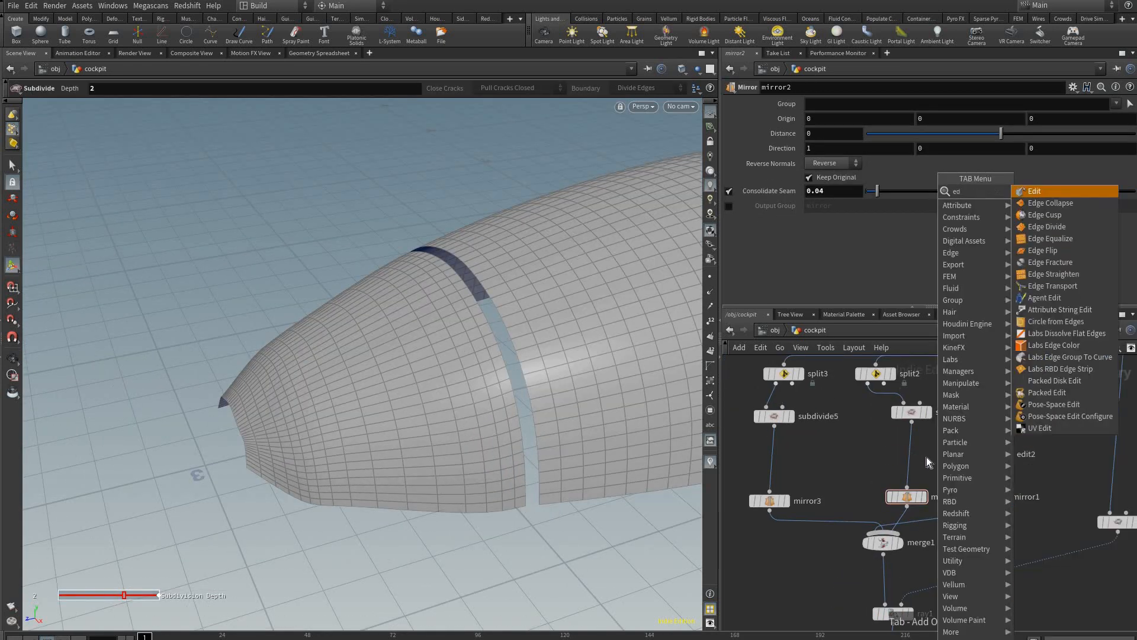
Step: Add an Edit SOP on the middle panel and pull its lower-edge points up into an arch
left_click(1033, 191)
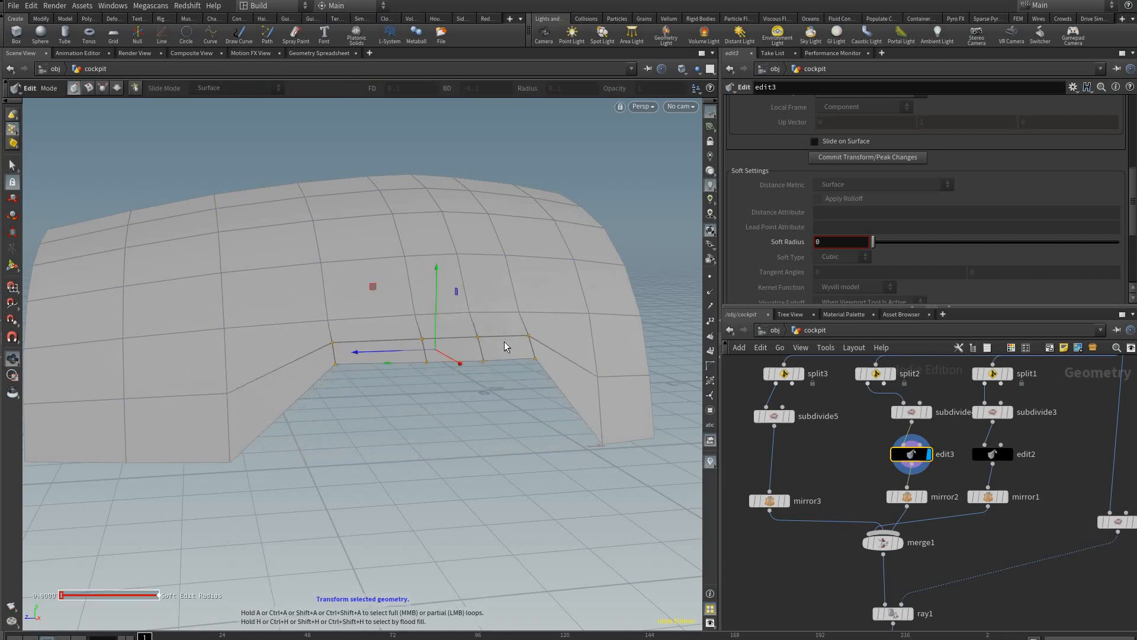
left_click_drag(506, 346, 608, 375)
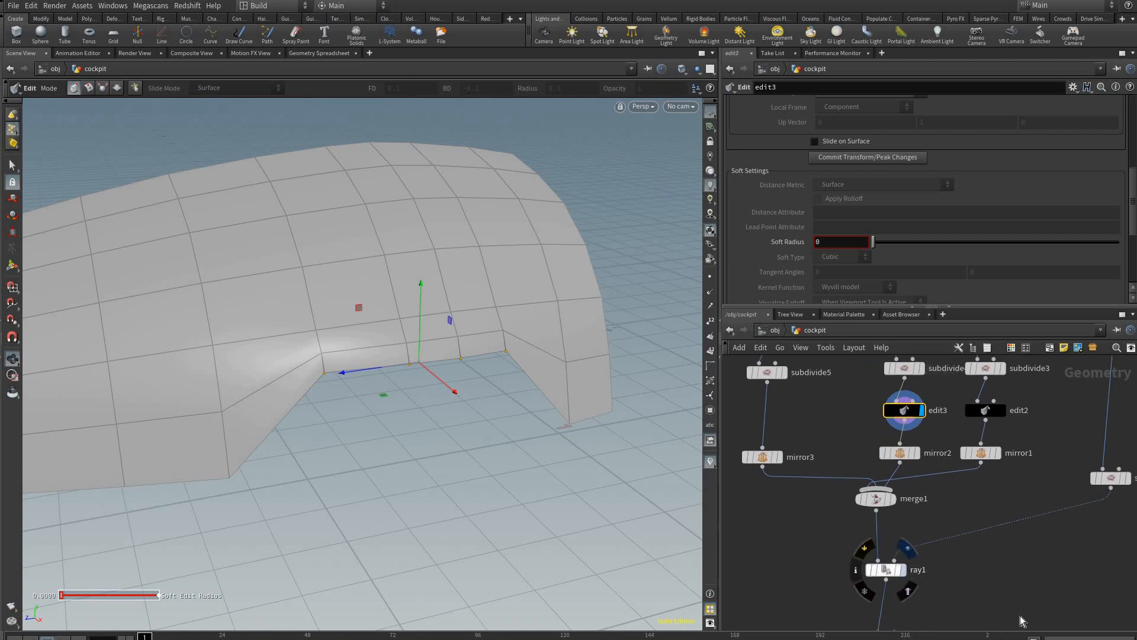
left_click(884, 568)
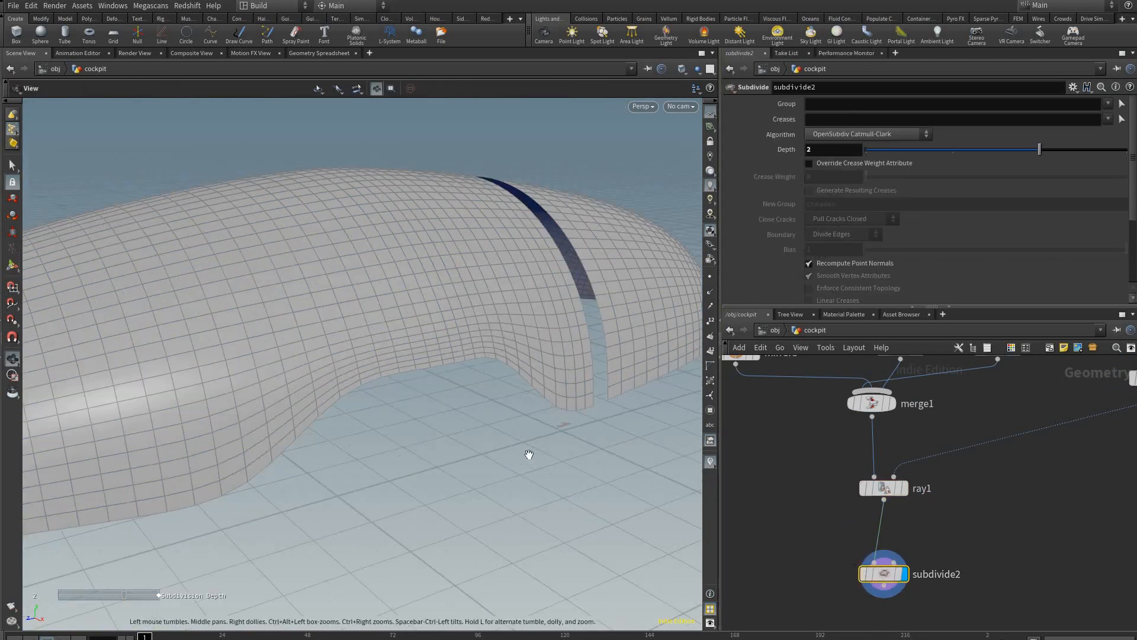
left_click_drag(530, 453, 562, 422)
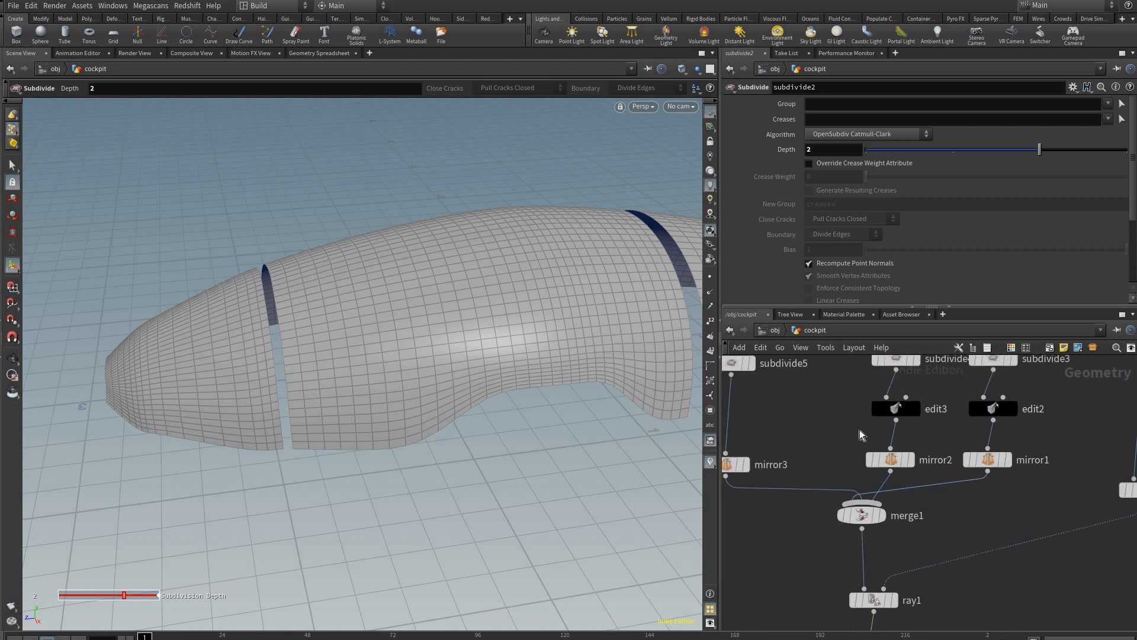
Step: Return to the edit and select more lower-edge points to refine the cutout
left_click(896, 409)
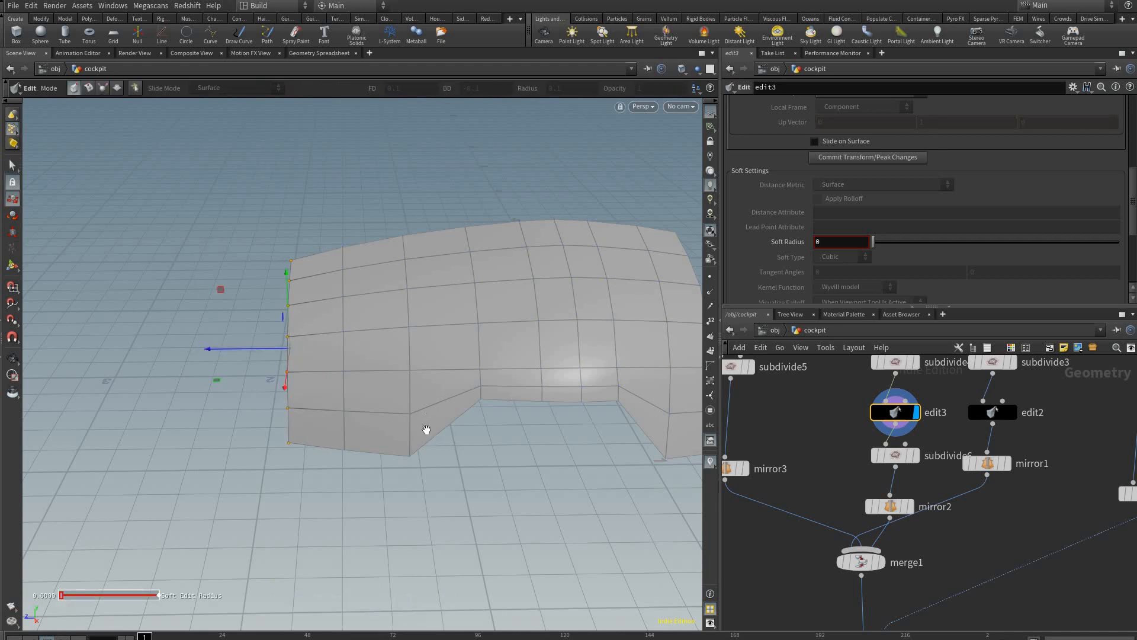
left_click(860, 561)
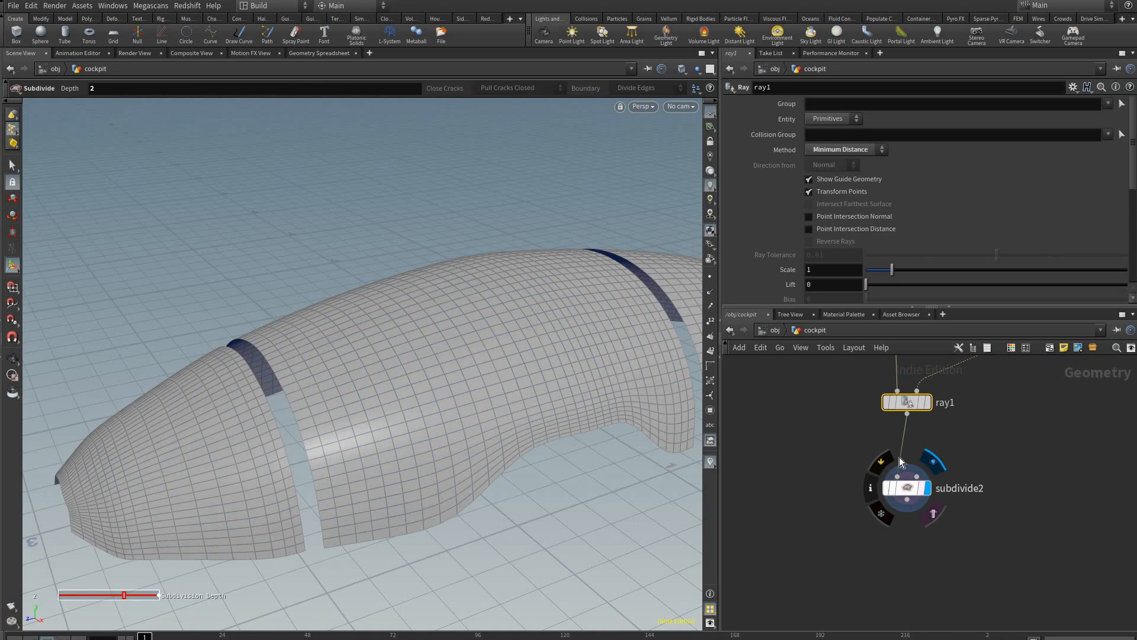
Step: Add a Group Create after subdivide2 and name the primitive group 'glass'
left_click(908, 488)
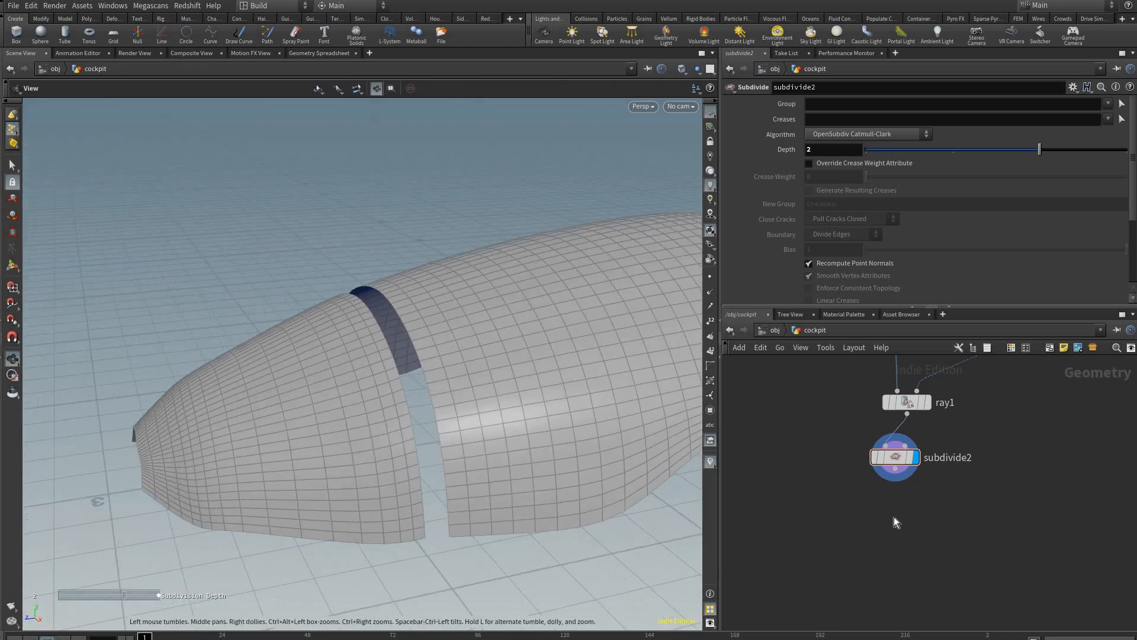
key("Tab")
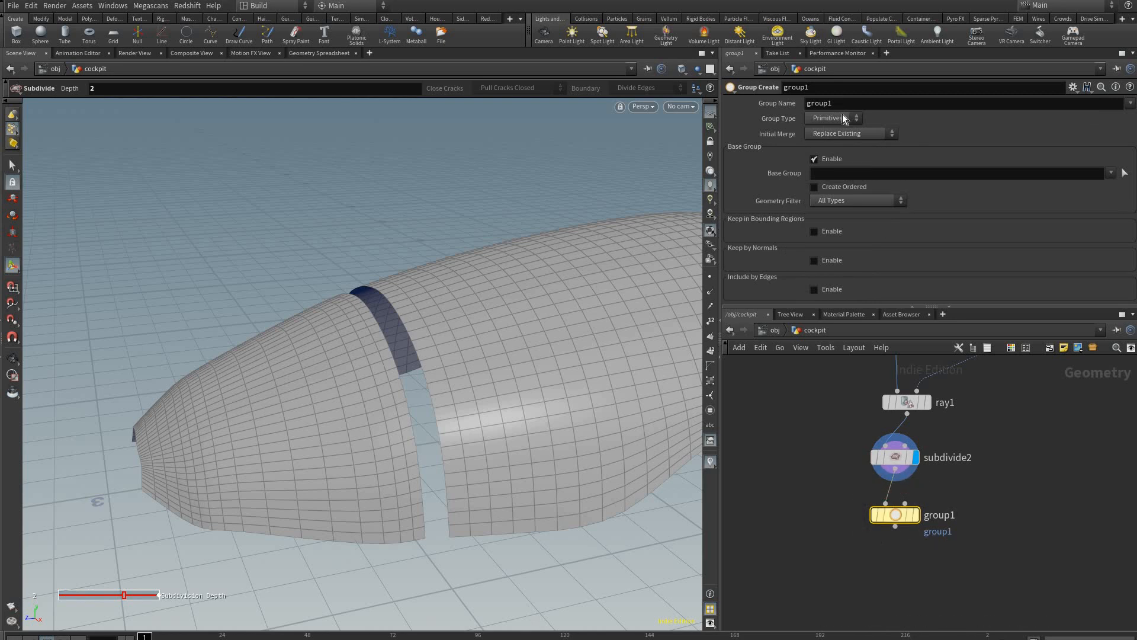
left_click(830, 103)
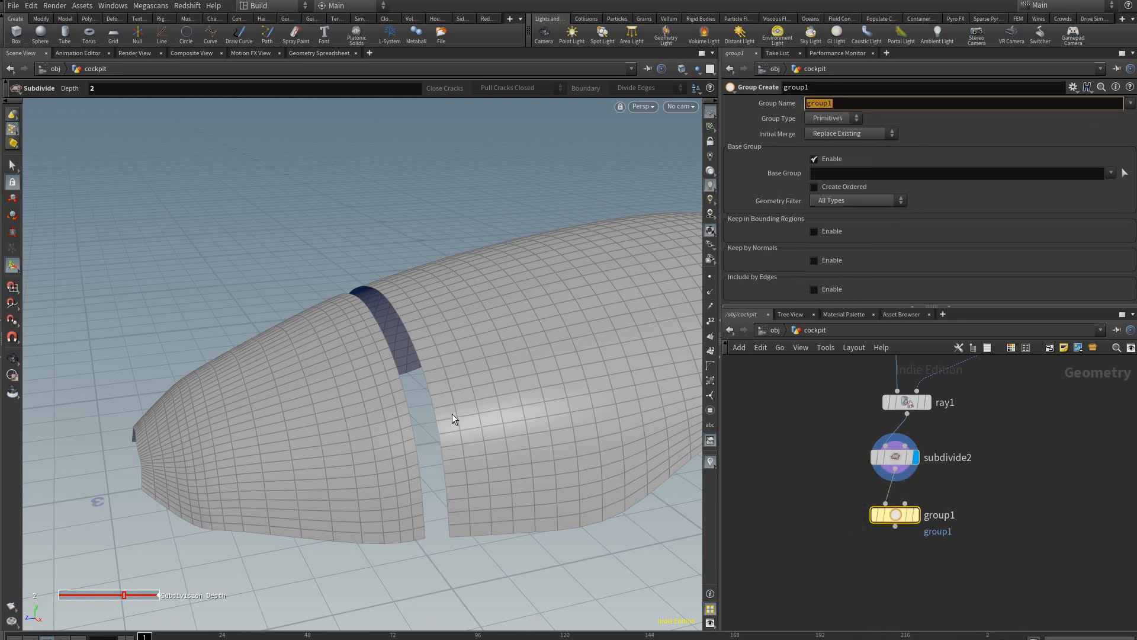
type("glass")
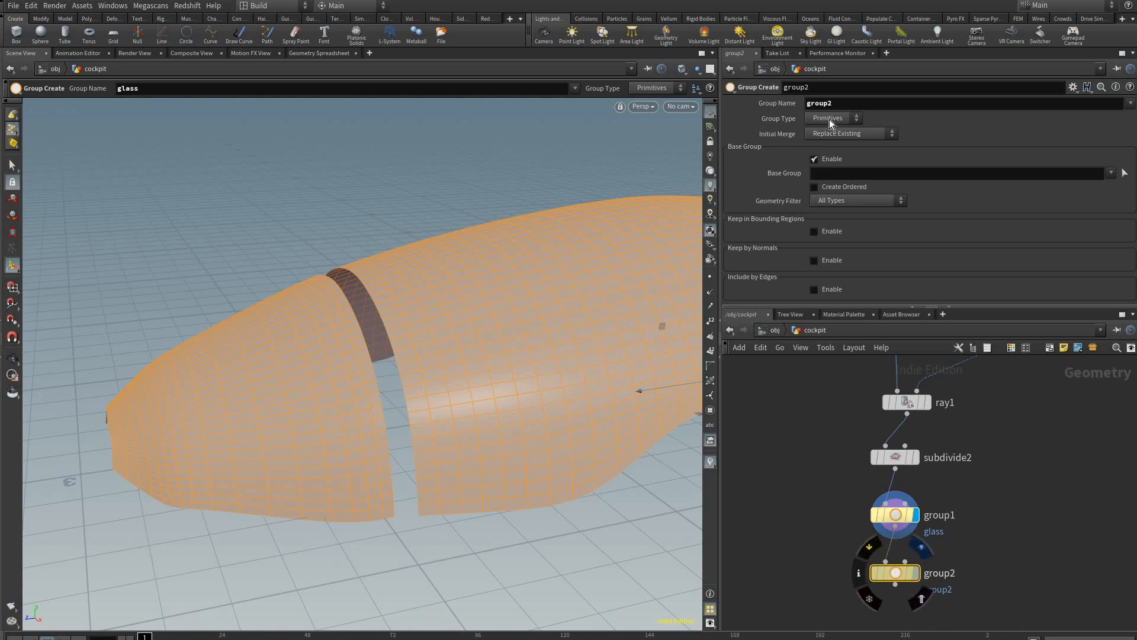
Step: Set group2 to edge type with unshared edges and rename it outsideedges
left_click(897, 574)
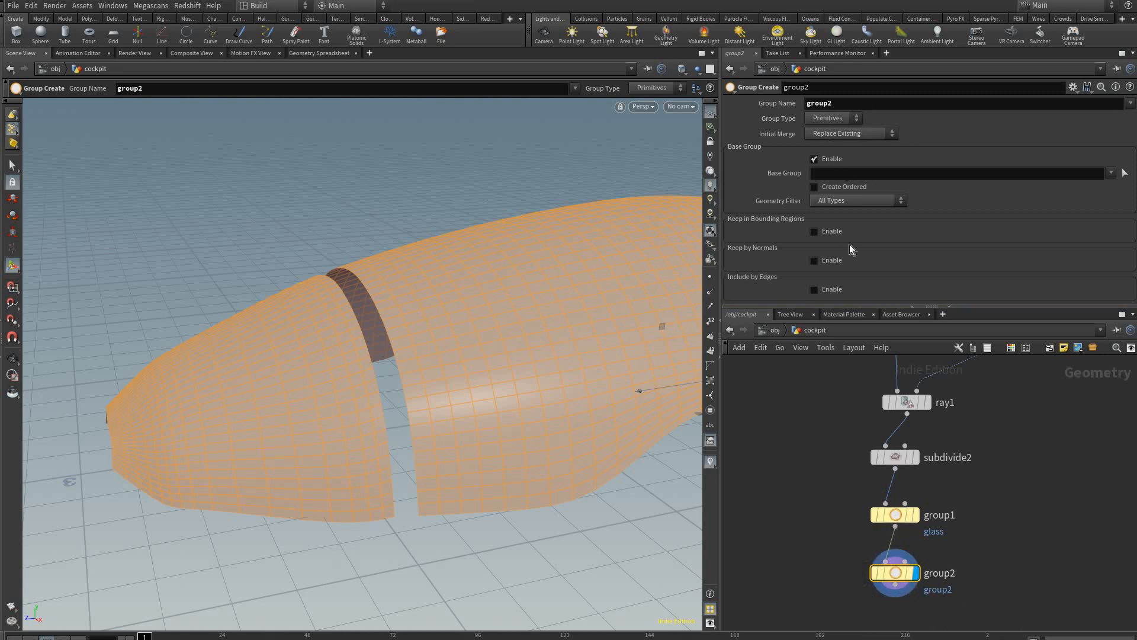
left_click(834, 118)
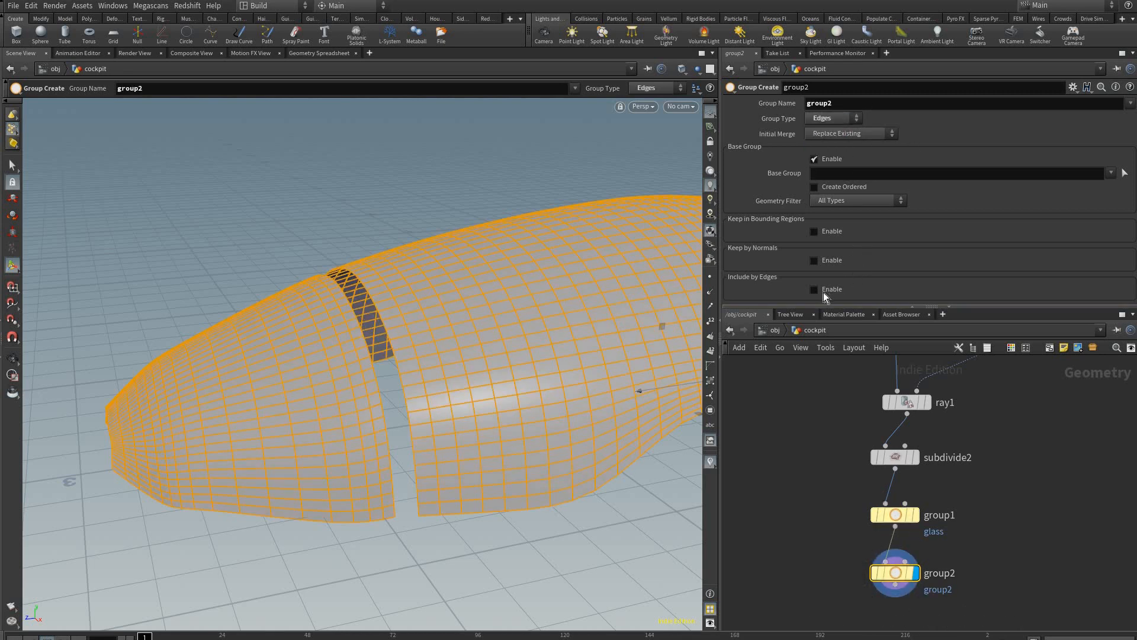
left_click(814, 289)
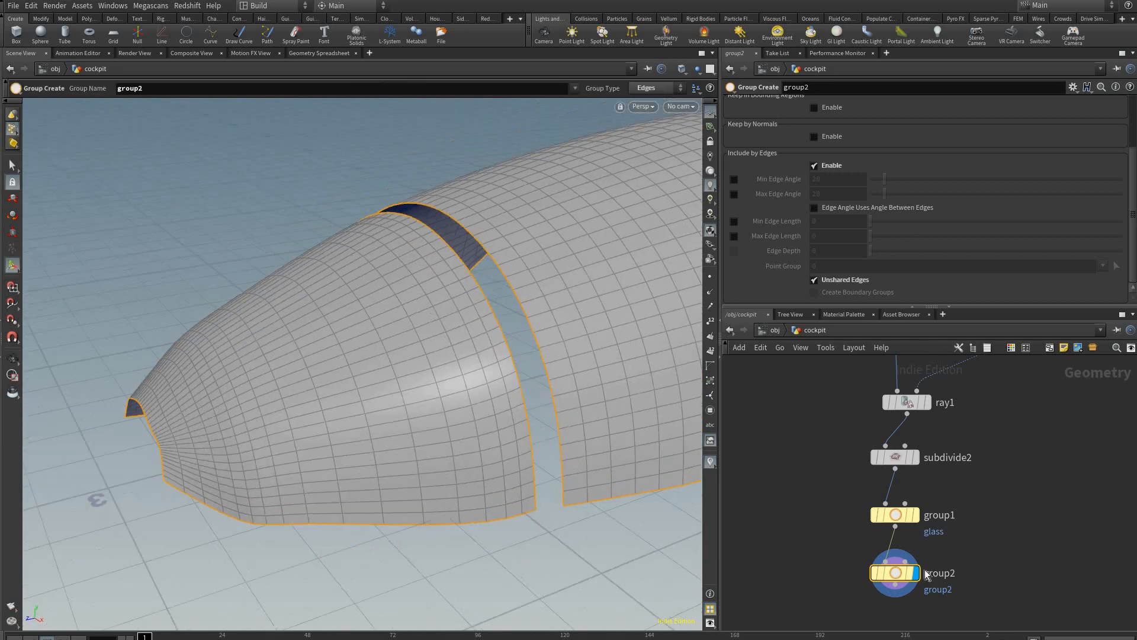
mouse_move(843, 90)
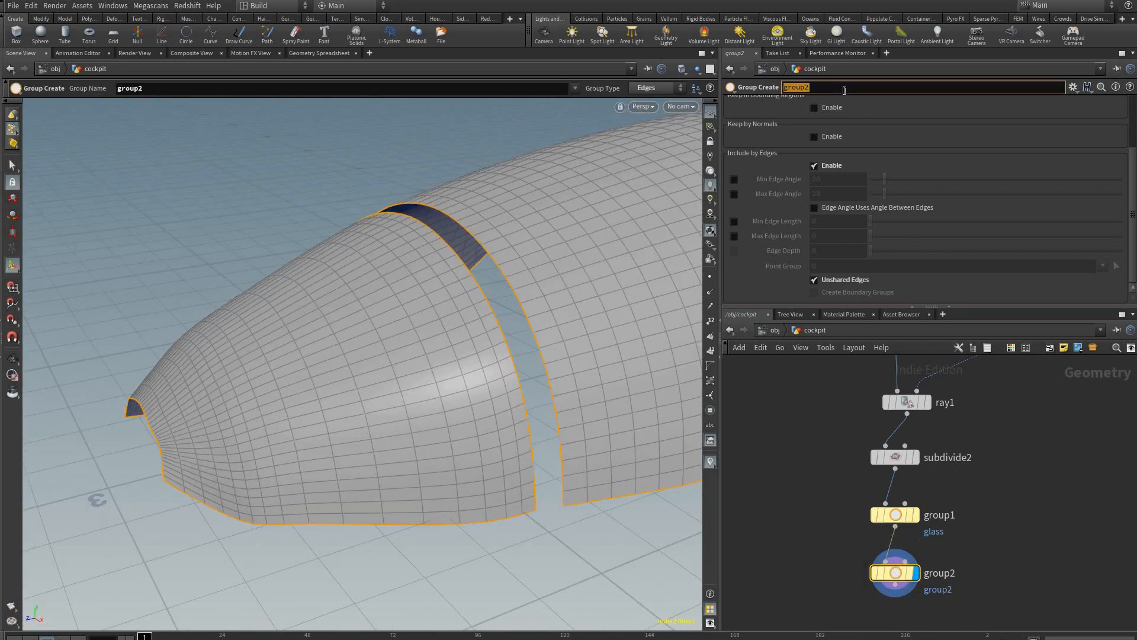
type("outsideedges")
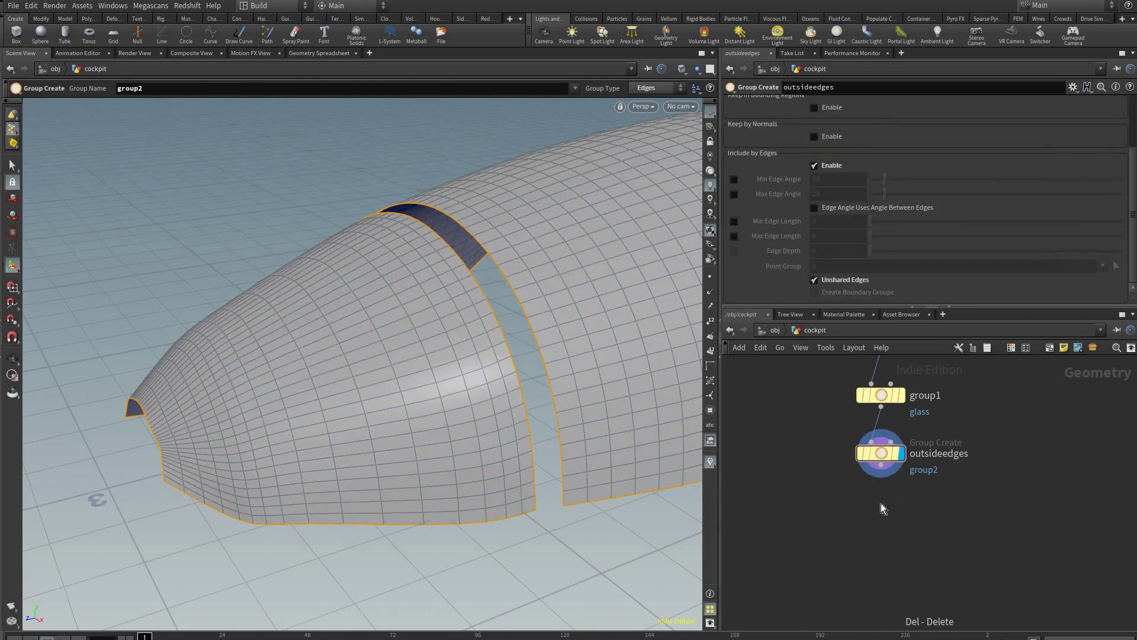
Step: Add a PolyExtrude after the edge group restricted to the outsideedges group
type("poly ex")
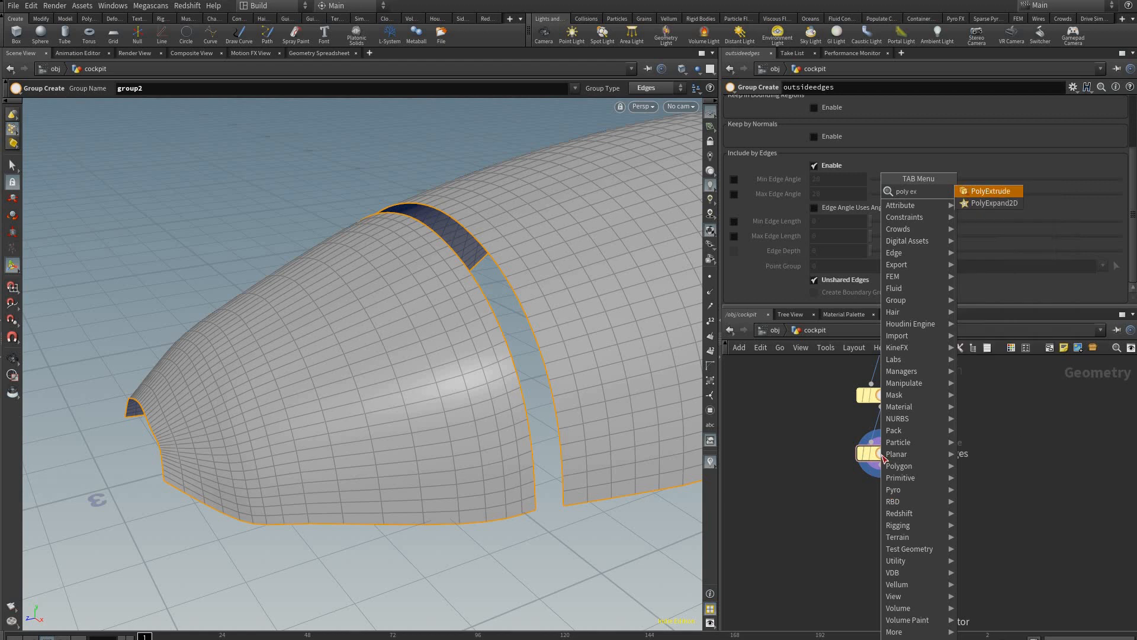
left_click(988, 190)
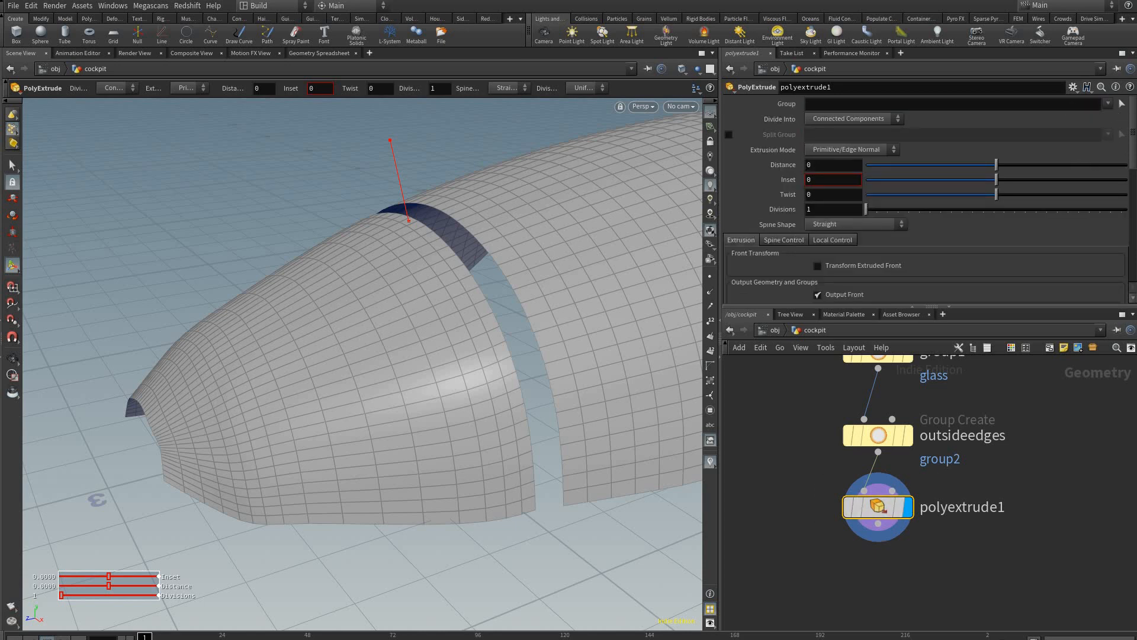
left_click(1109, 103)
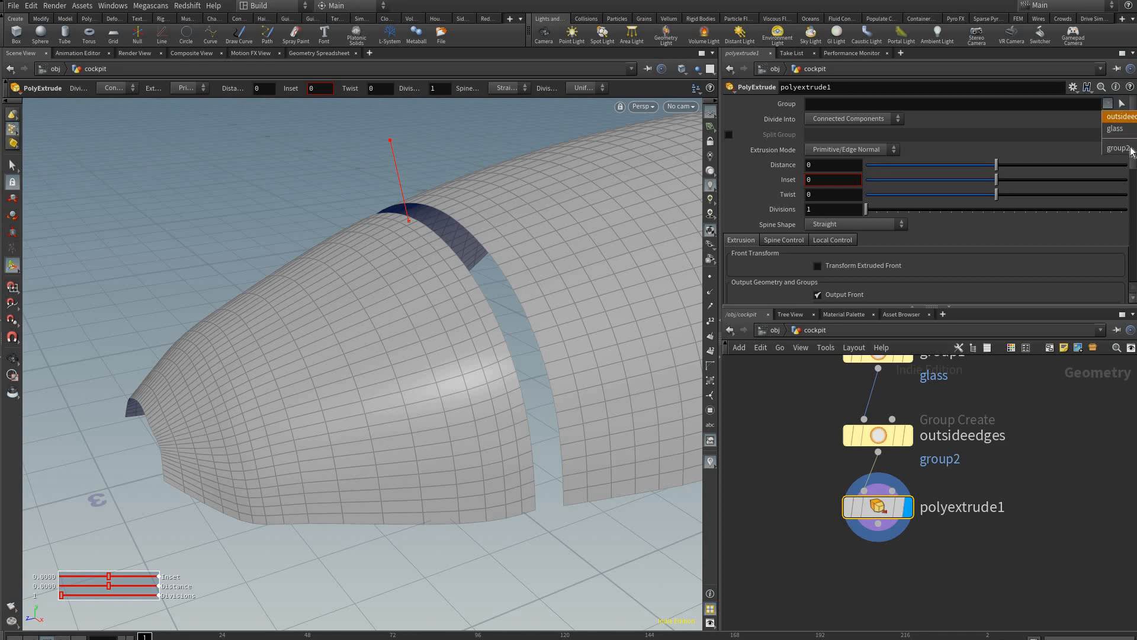
left_click(1118, 147)
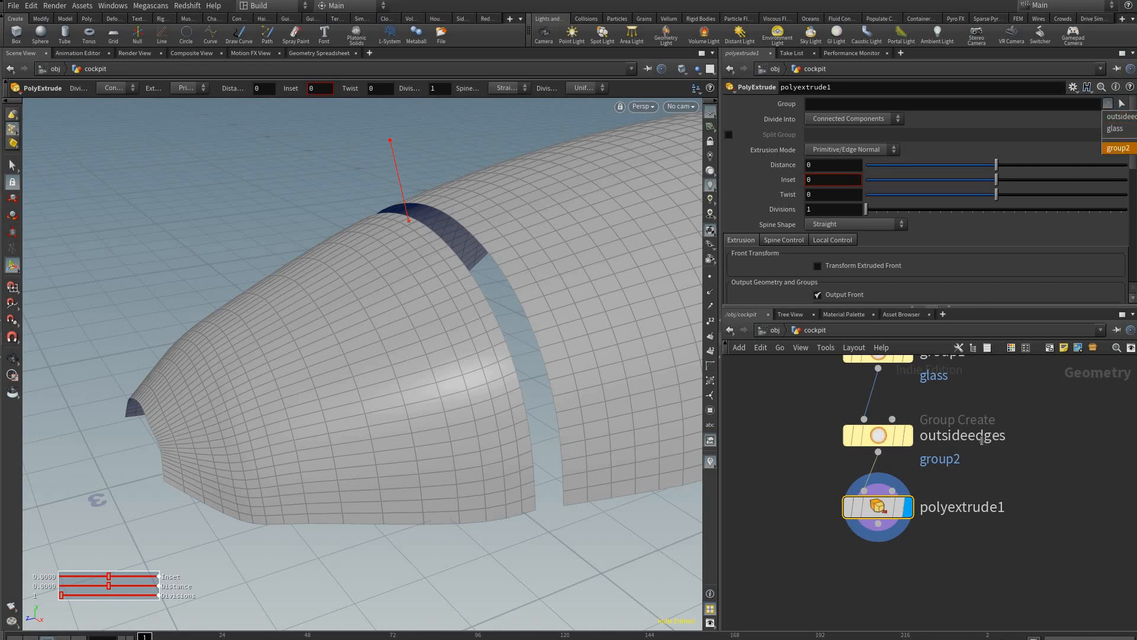
double_click(962, 435)
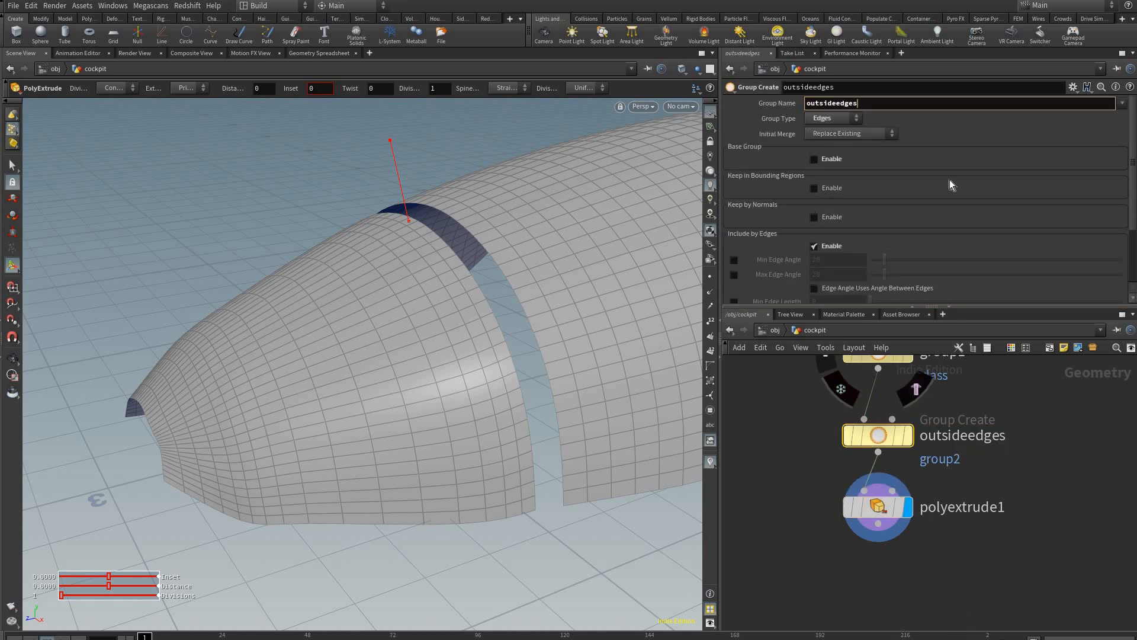
left_click(878, 507)
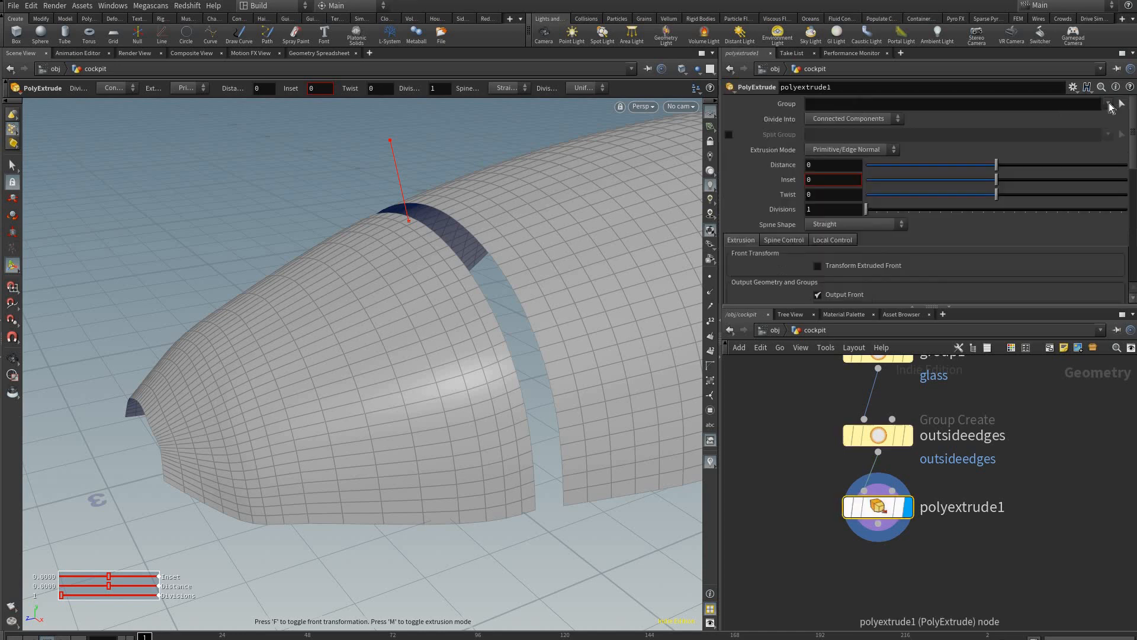
left_click(1109, 104)
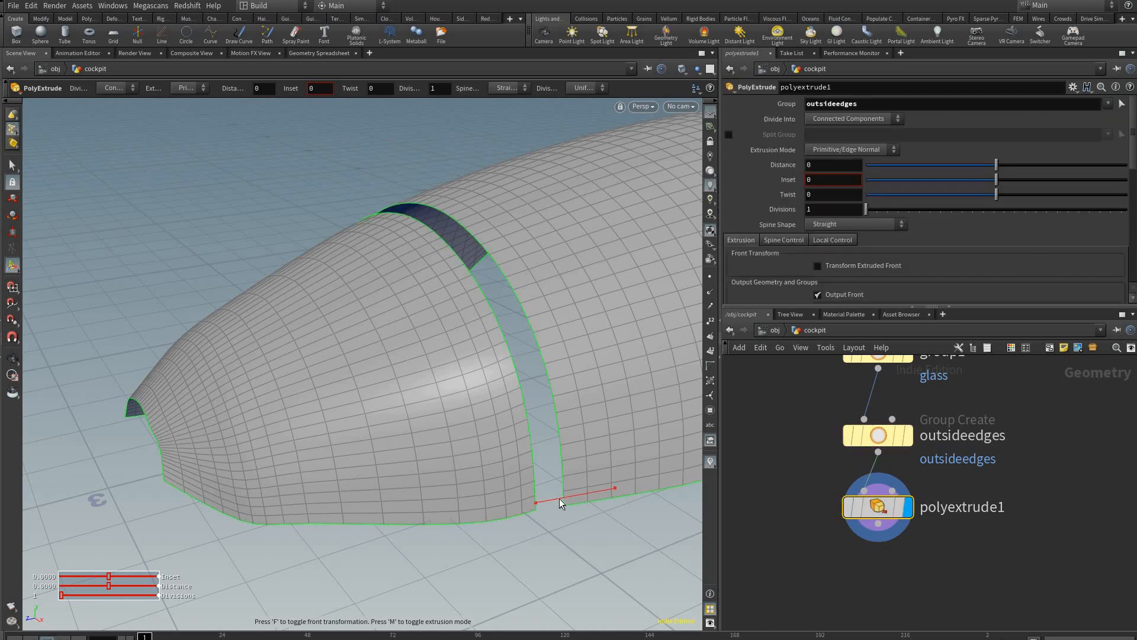
Step: Extrude the boundary edges into a thin frame lip and output the extrudeSide group
left_click_drag(558, 503, 547, 414)
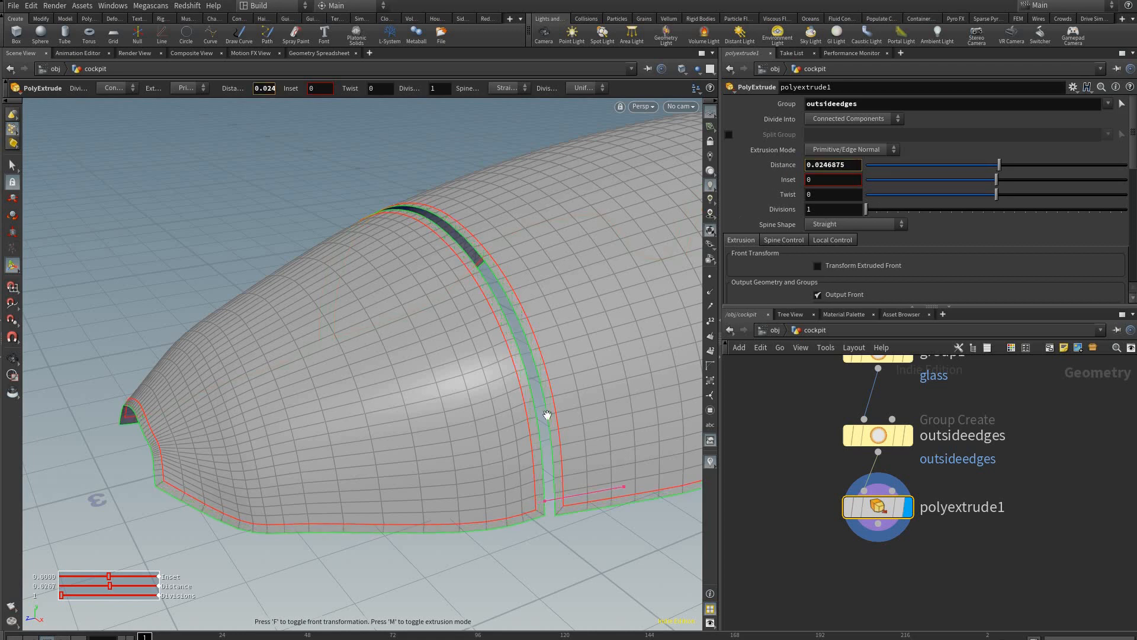
left_click_drag(547, 414, 568, 506)
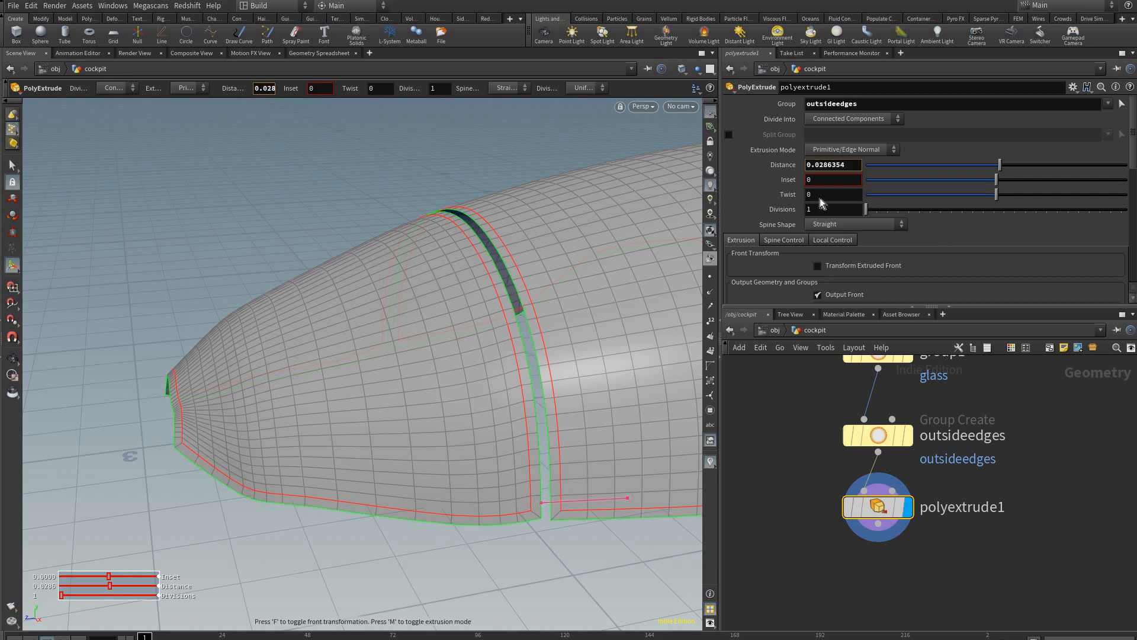
scroll("down", 3)
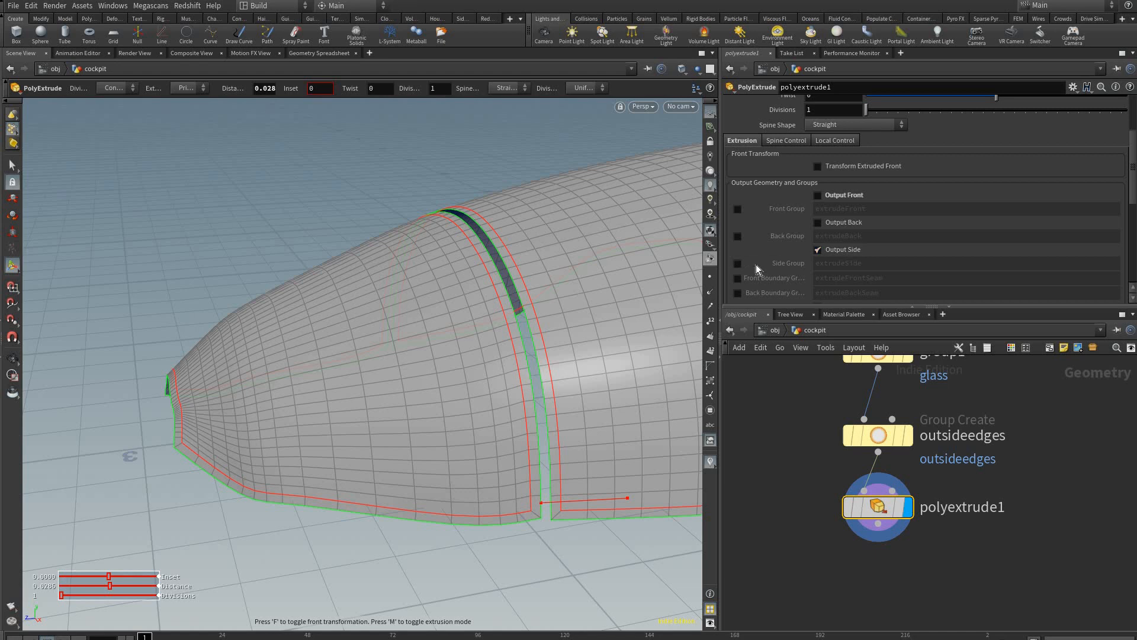
left_click(737, 263)
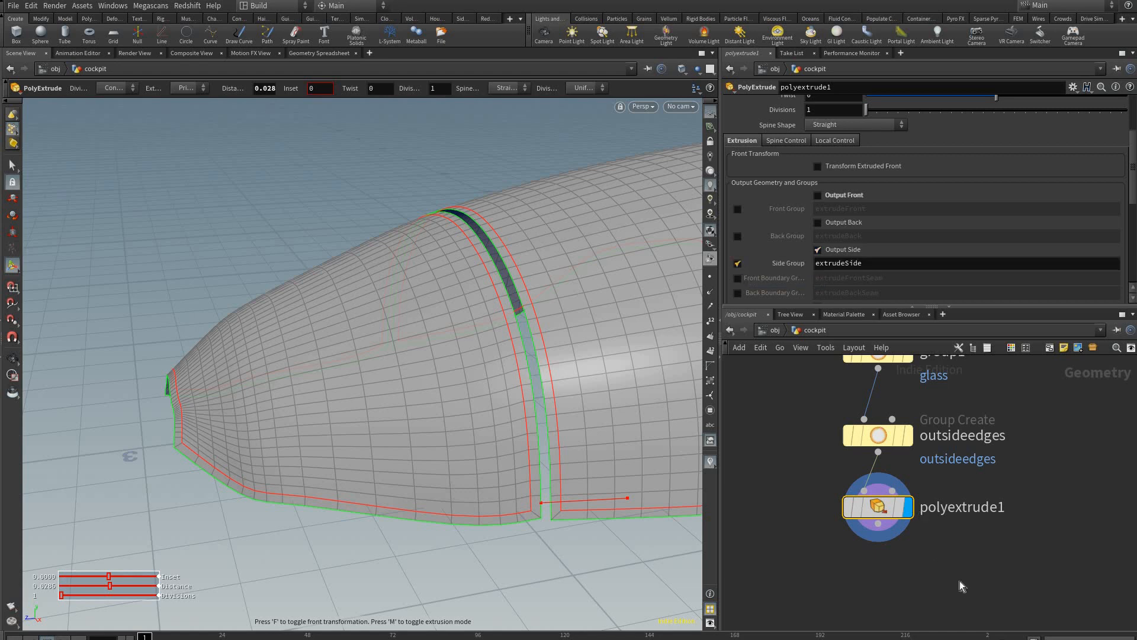
mouse_move(567, 483)
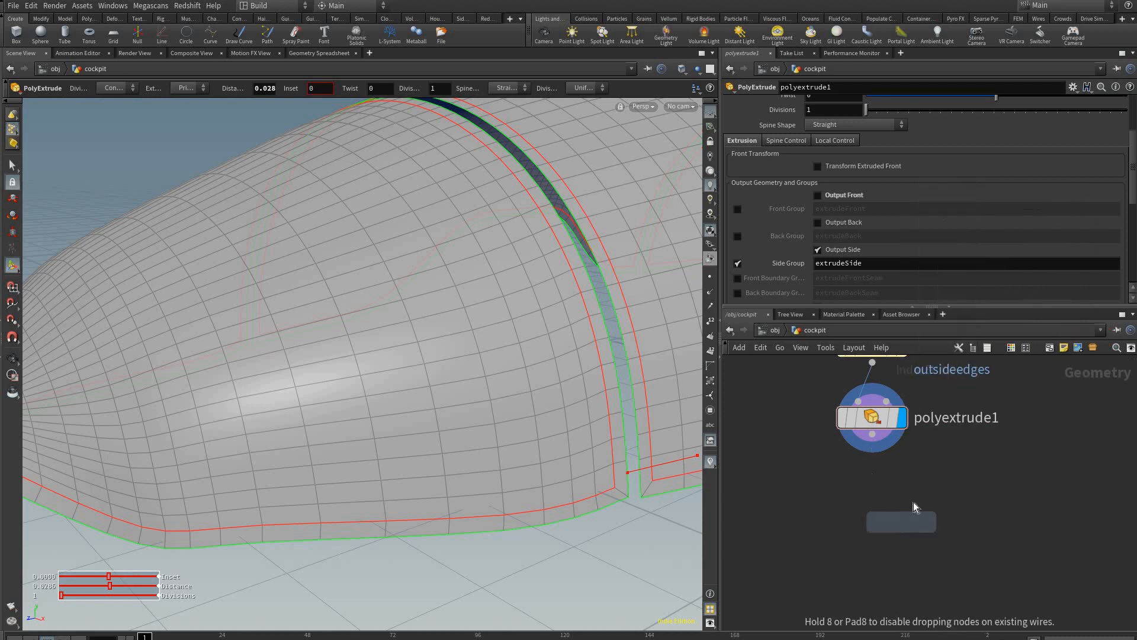
Step: Add polyextrude2 on the extrudeSide faces and branch polyextrude3 from polyextrude1
left_click(901, 521)
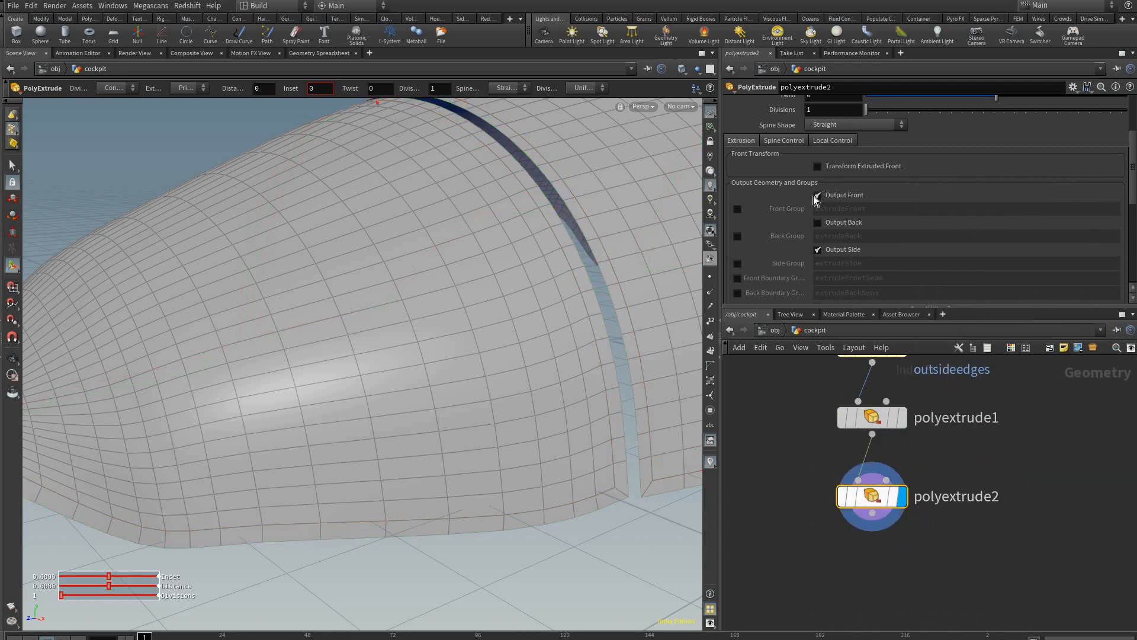
left_click(818, 194)
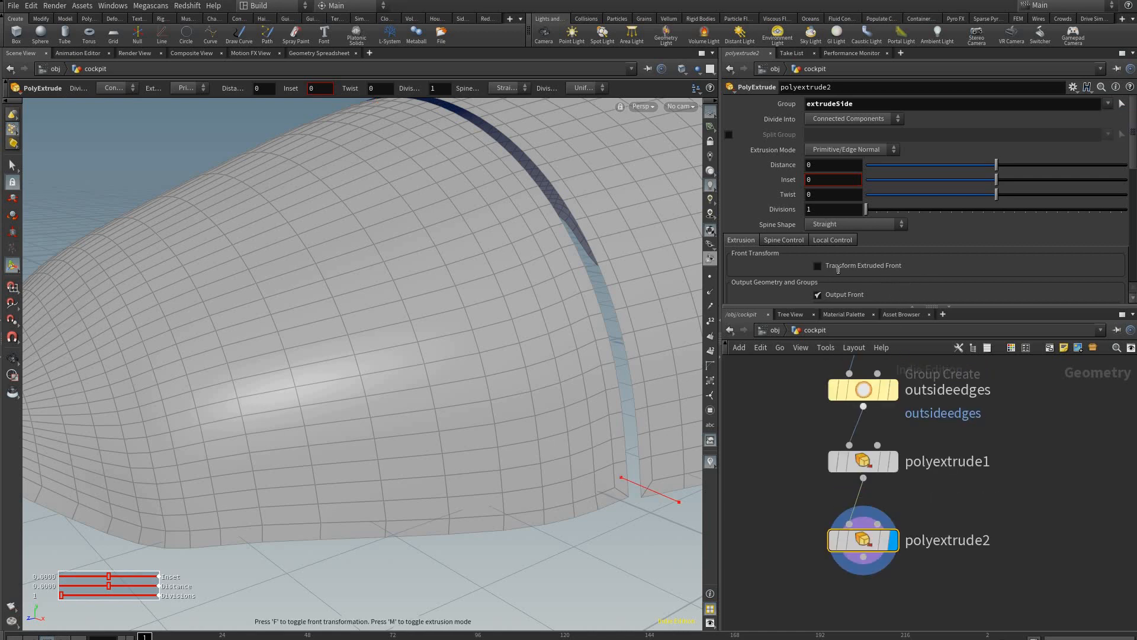
left_click(862, 461)
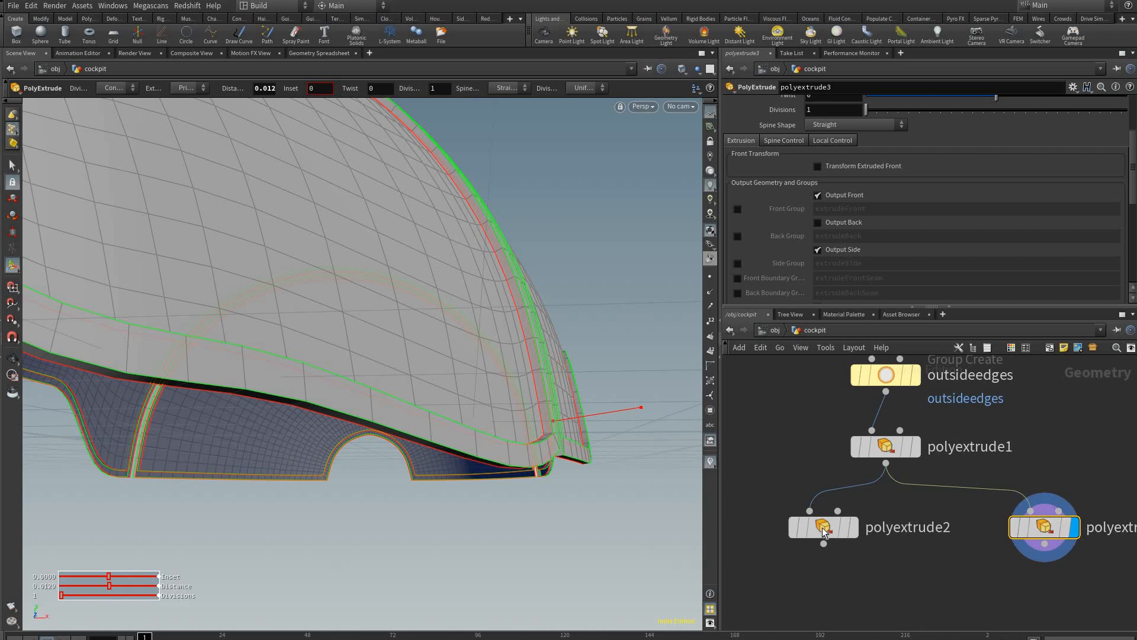
Step: Link polyextrude3's distance as the negative relative reference of polyextrude2's distance
left_click(824, 530)
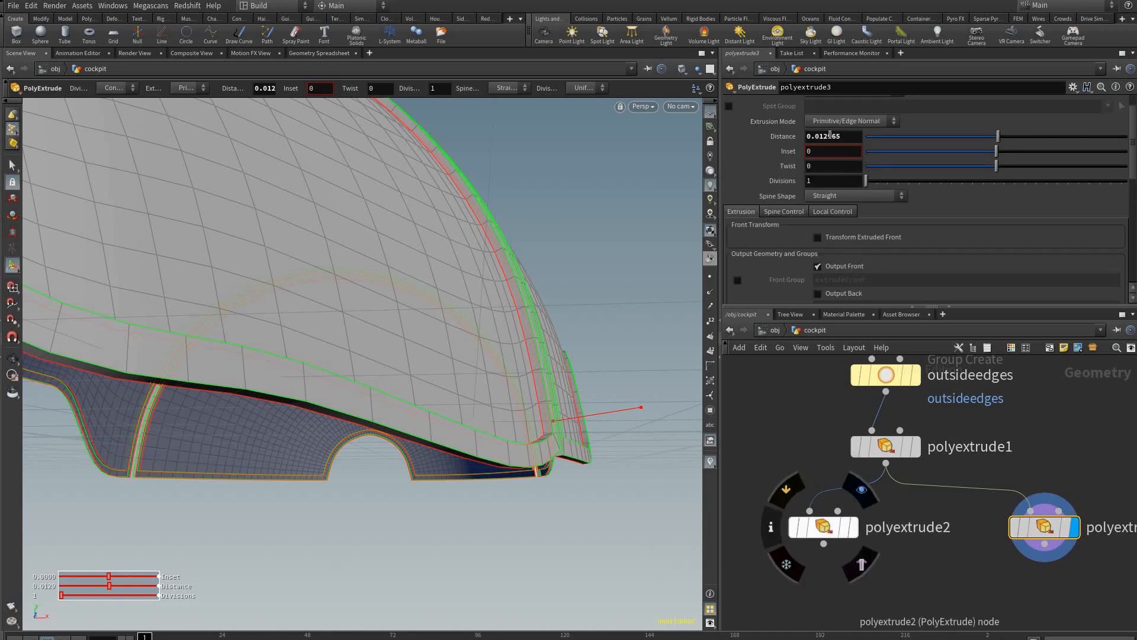
left_click(823, 527)
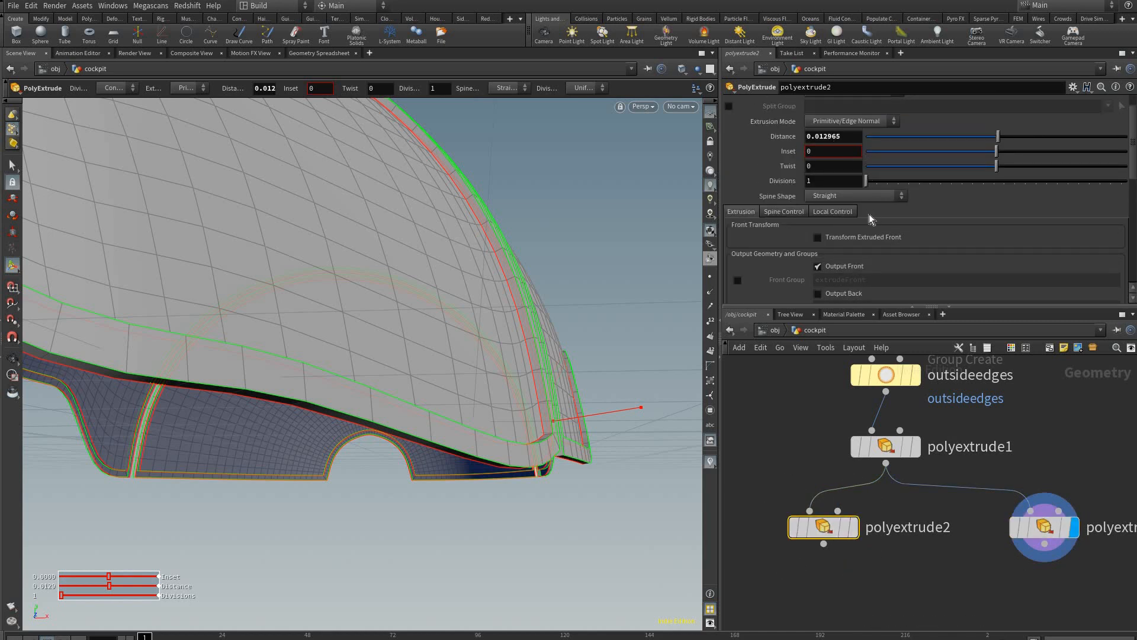
right_click(832, 136)
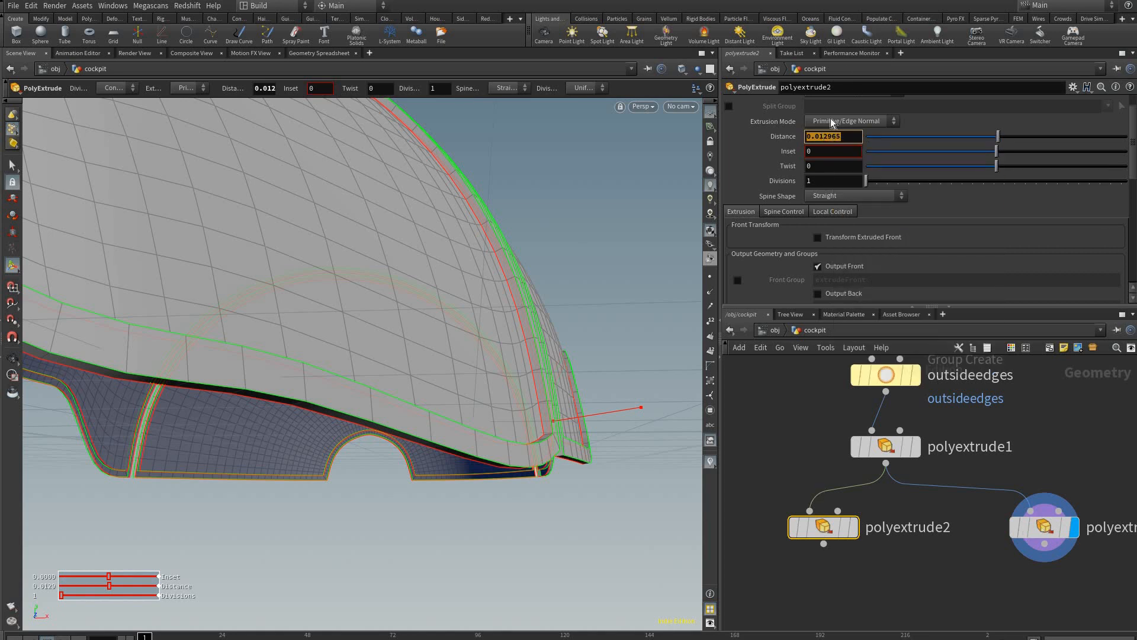
left_click(1045, 528)
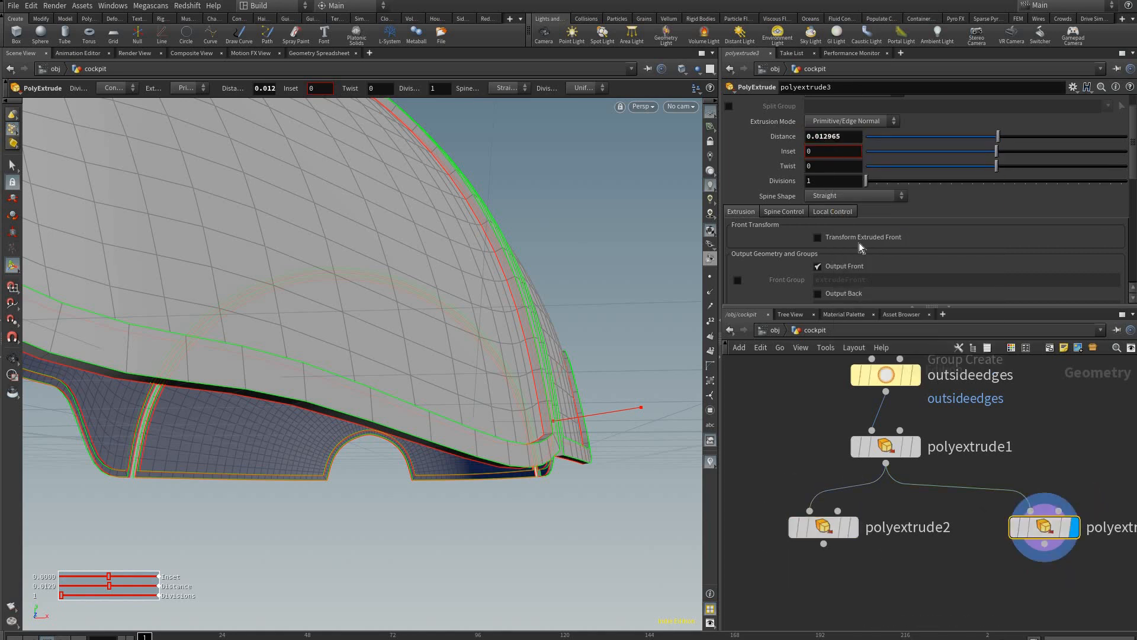
right_click(834, 136)
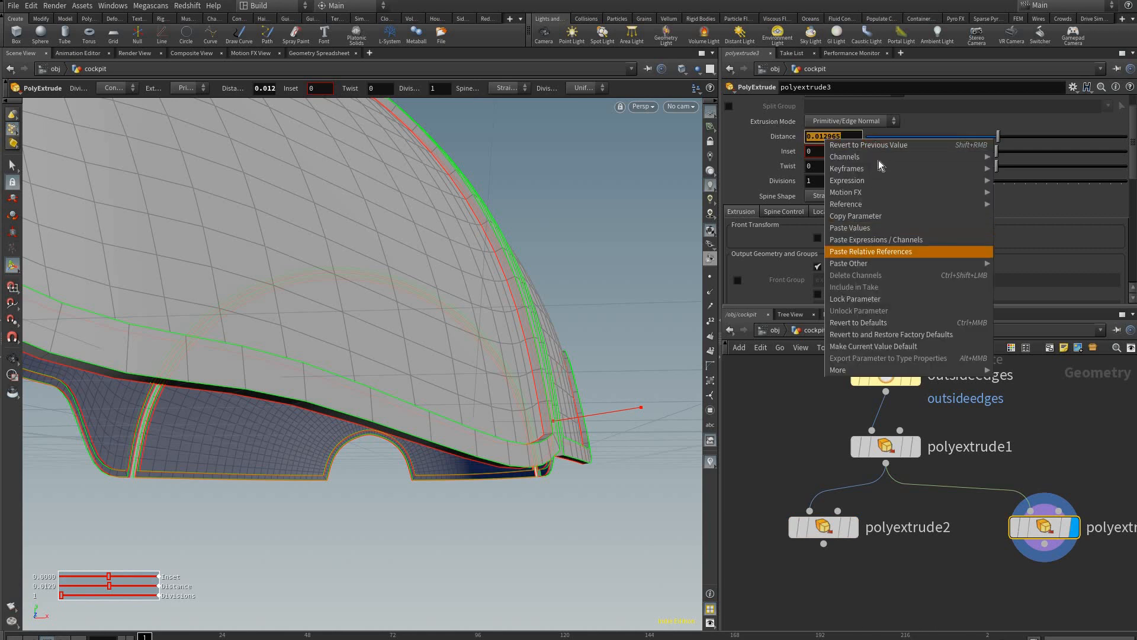
left_click(869, 251)
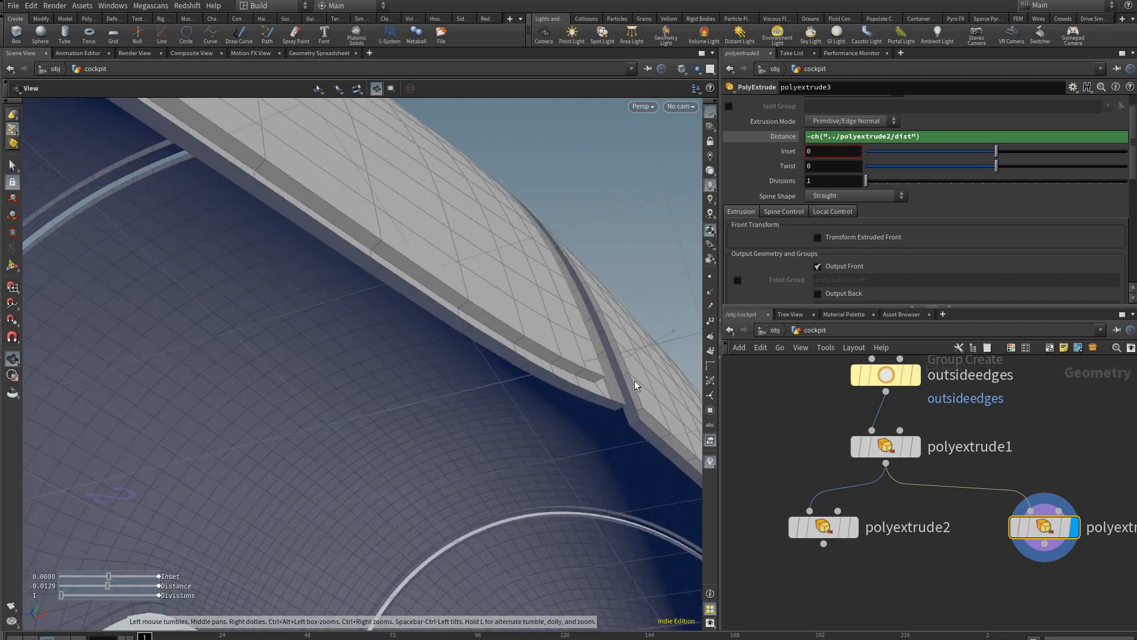
left_click(824, 527)
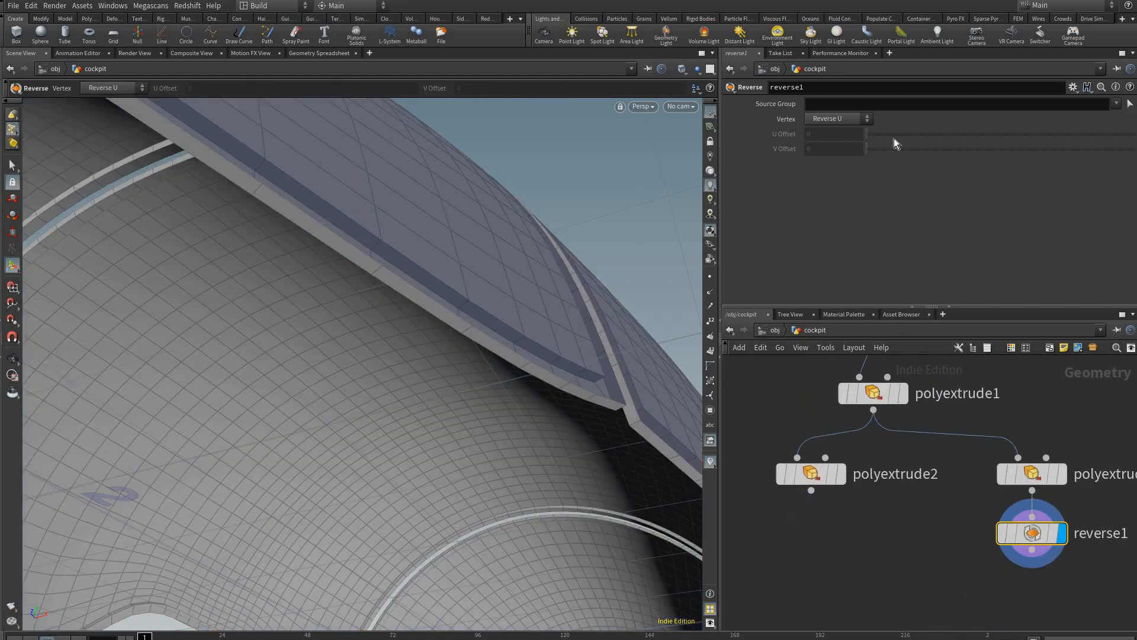
Step: Reverse polyextrude3 and merge it with polyextrude2 into one frame
left_click(873, 392)
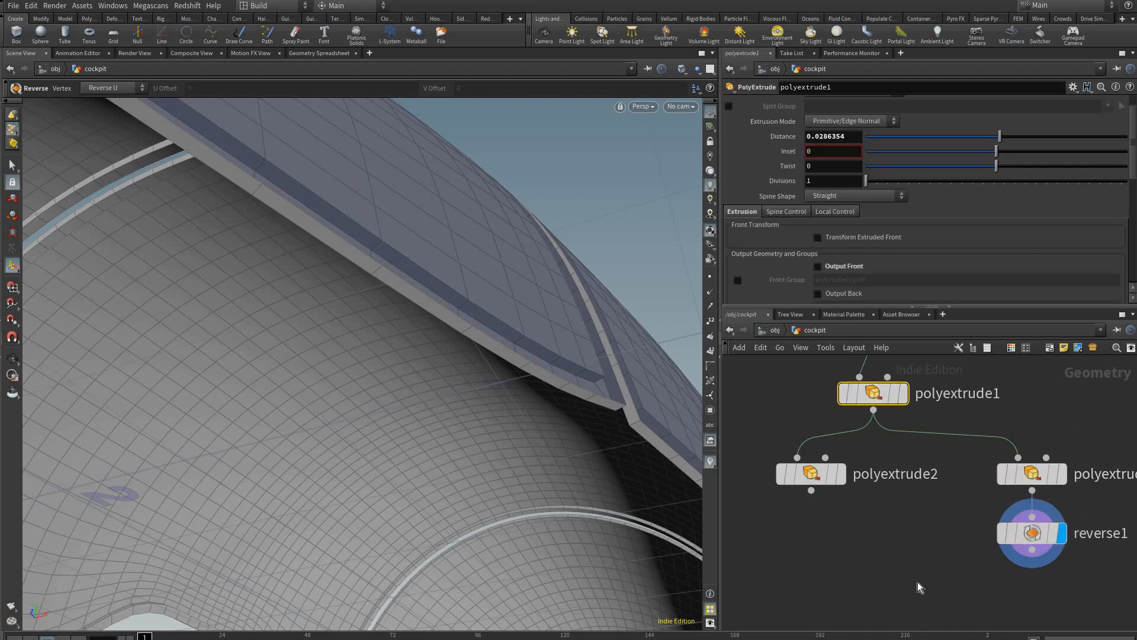
left_click(1032, 474)
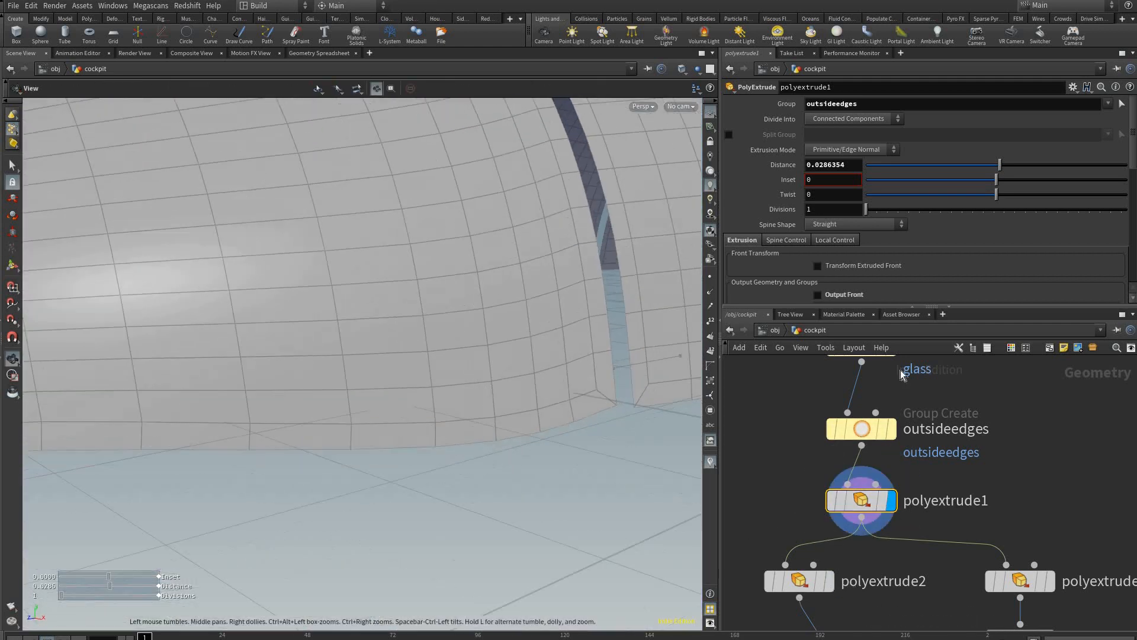
left_click(798, 580)
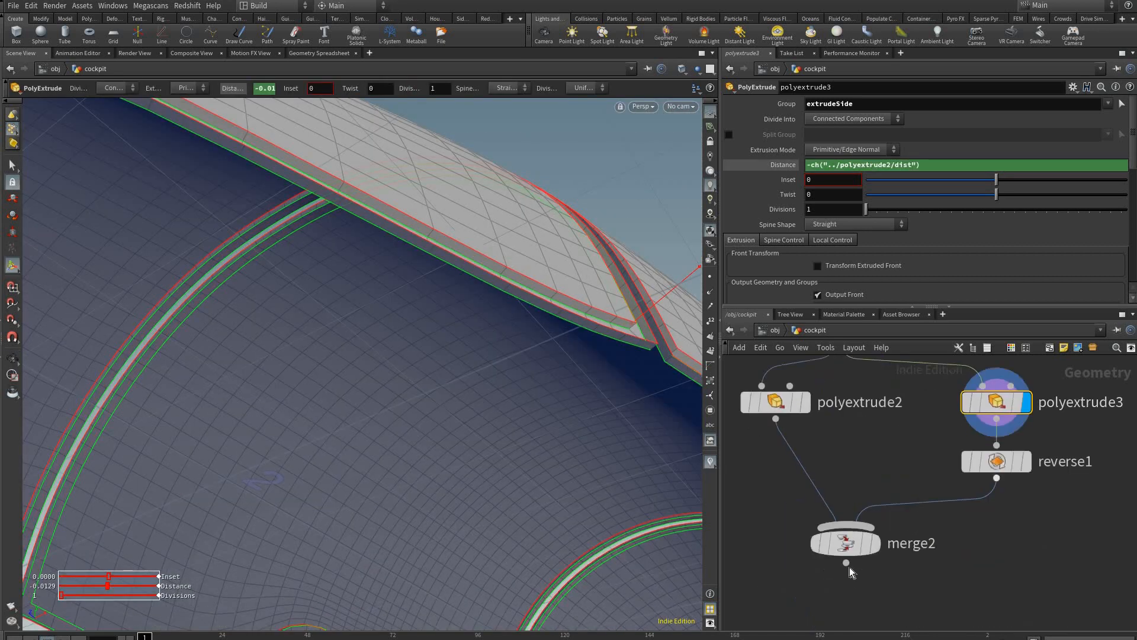
left_click(846, 542)
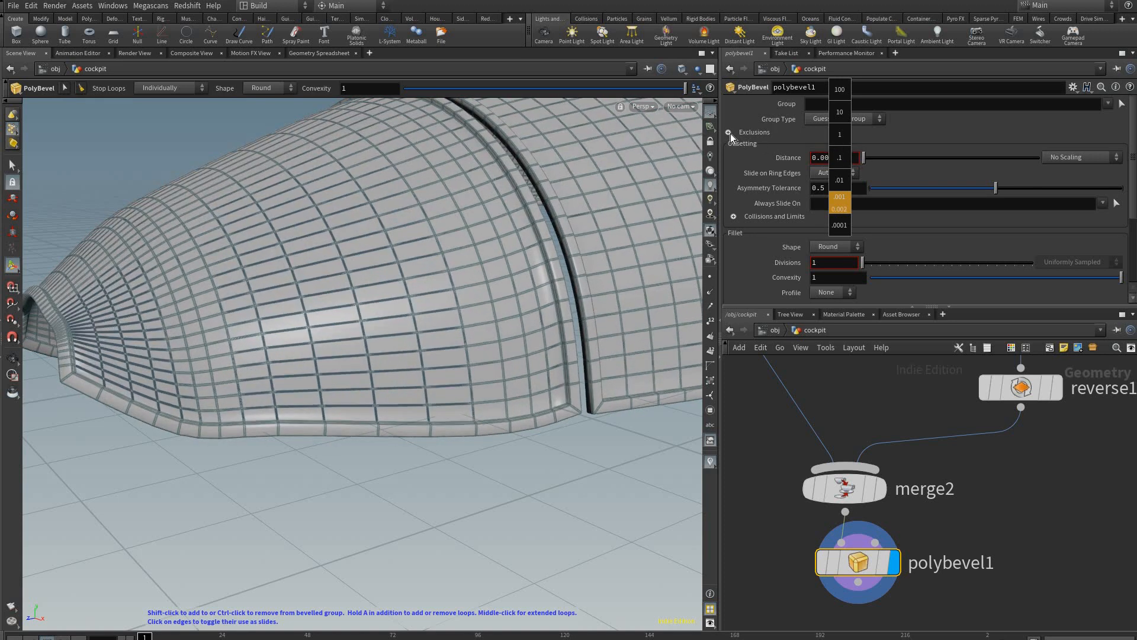
Step: Set PolyBevel distance 0.002, ignore flat edges with maximum normal angle 39
left_click(838, 208)
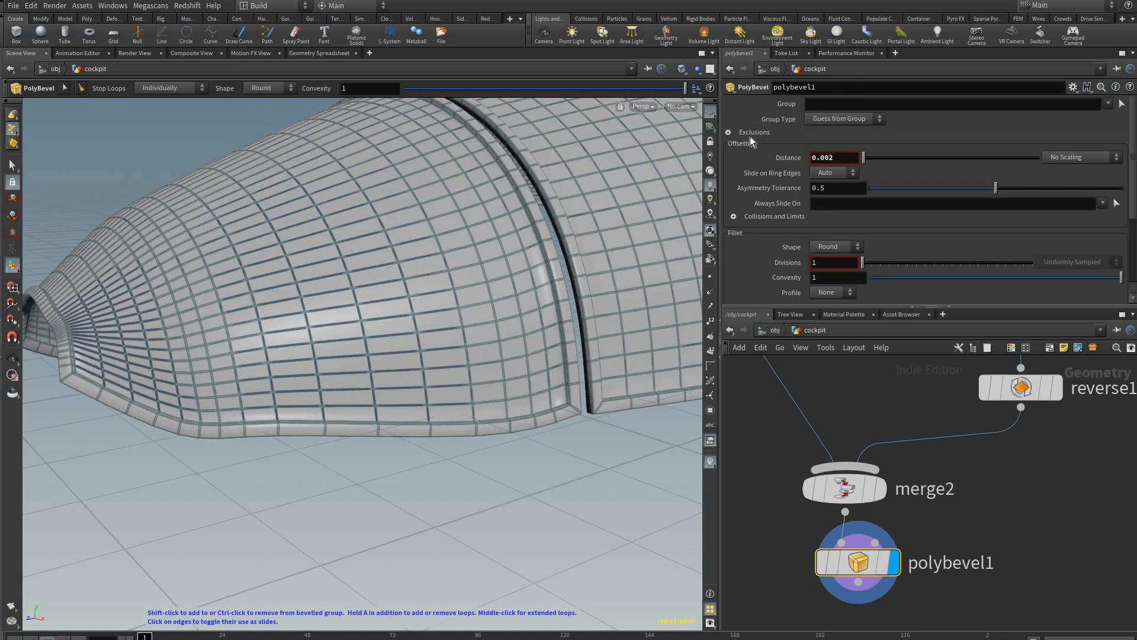
left_click(730, 132)
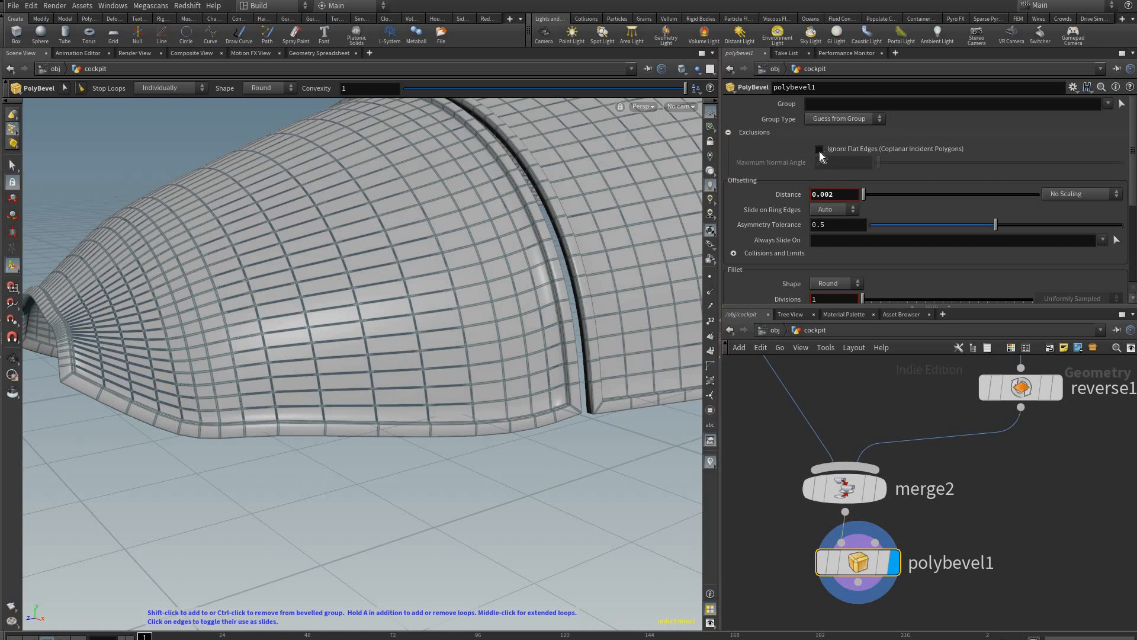
left_click(820, 149)
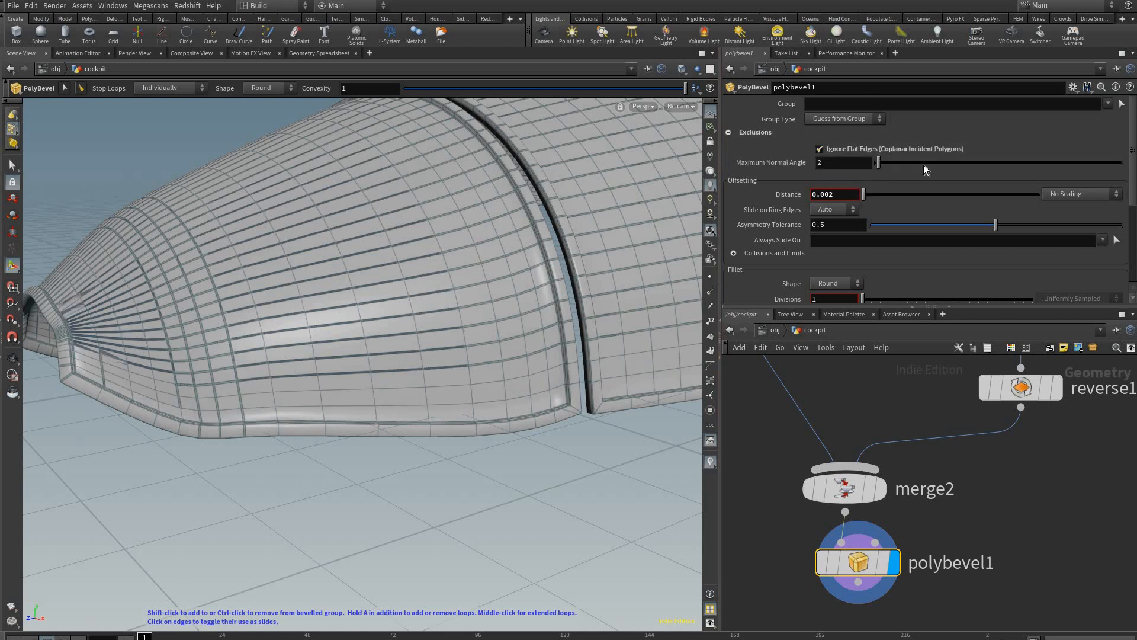
left_click_drag(880, 163, 923, 163)
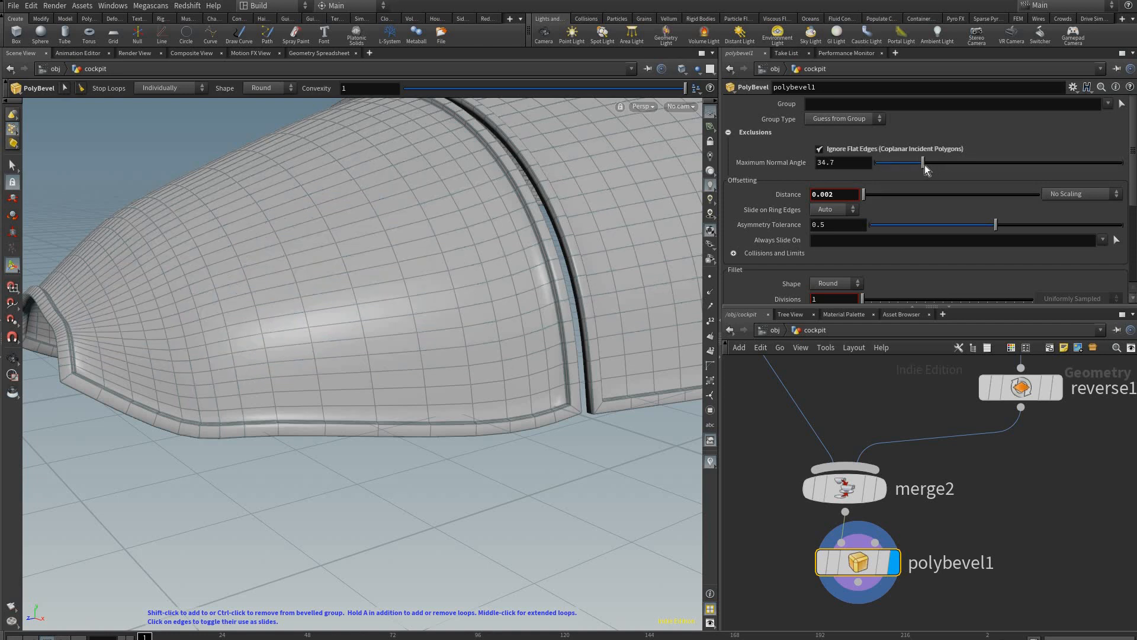
left_click_drag(923, 162, 929, 162)
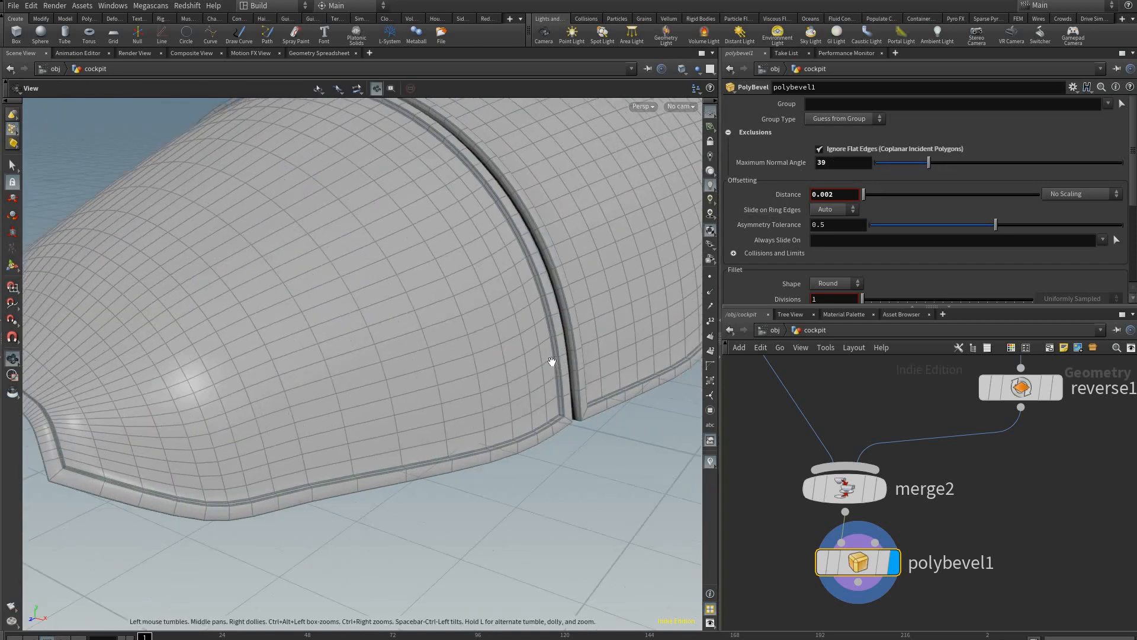
left_click_drag(551, 362, 539, 438)
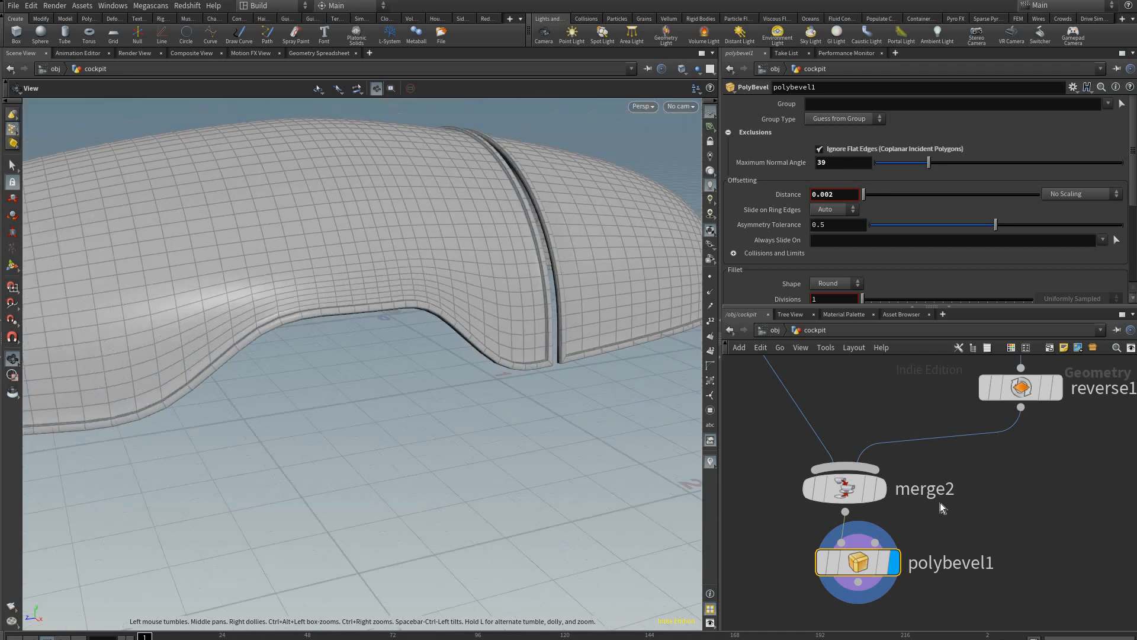
key("Tab")
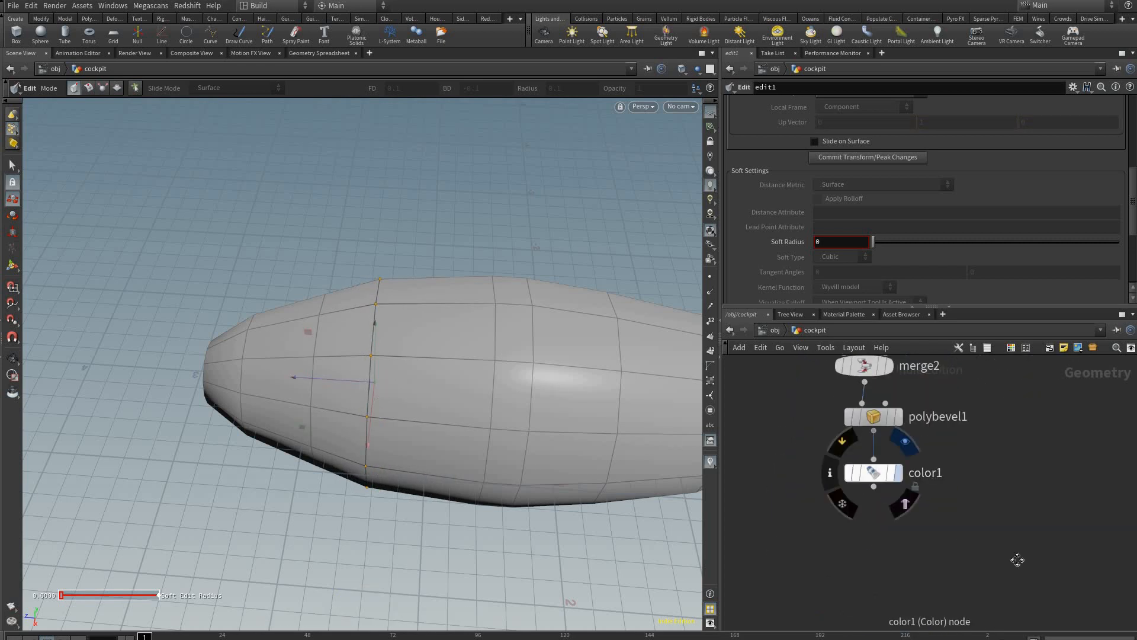
Step: Display the Color SOP added below polybevel1
left_click(874, 473)
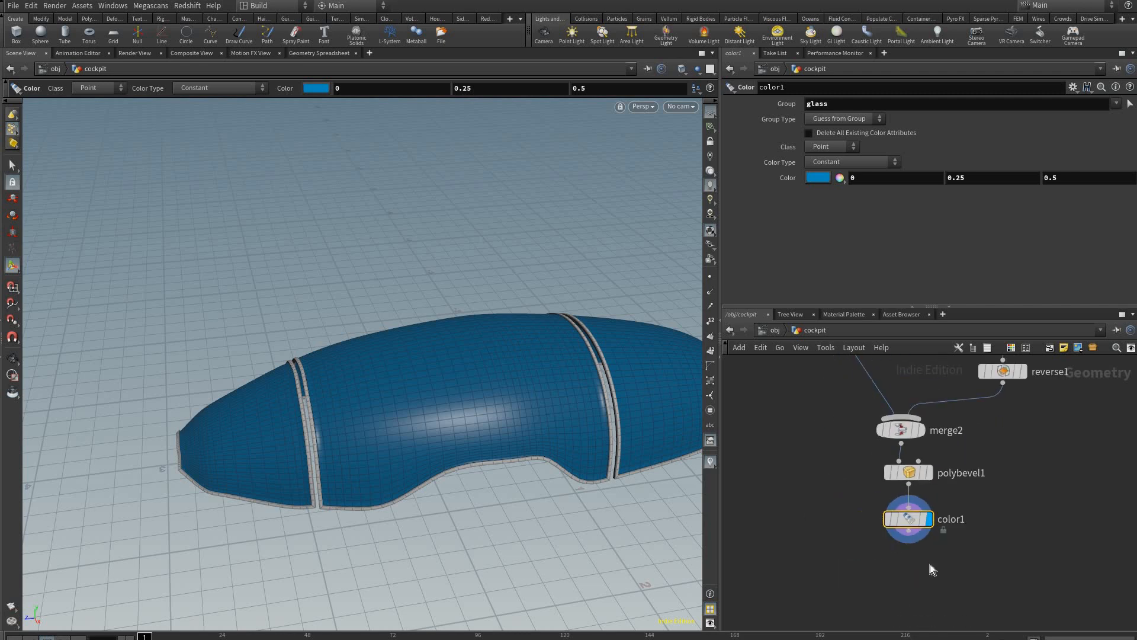
Step: Cap the chain with null1 and show an offset copy via Object Merge and Transform X -3.18
key("Tab")
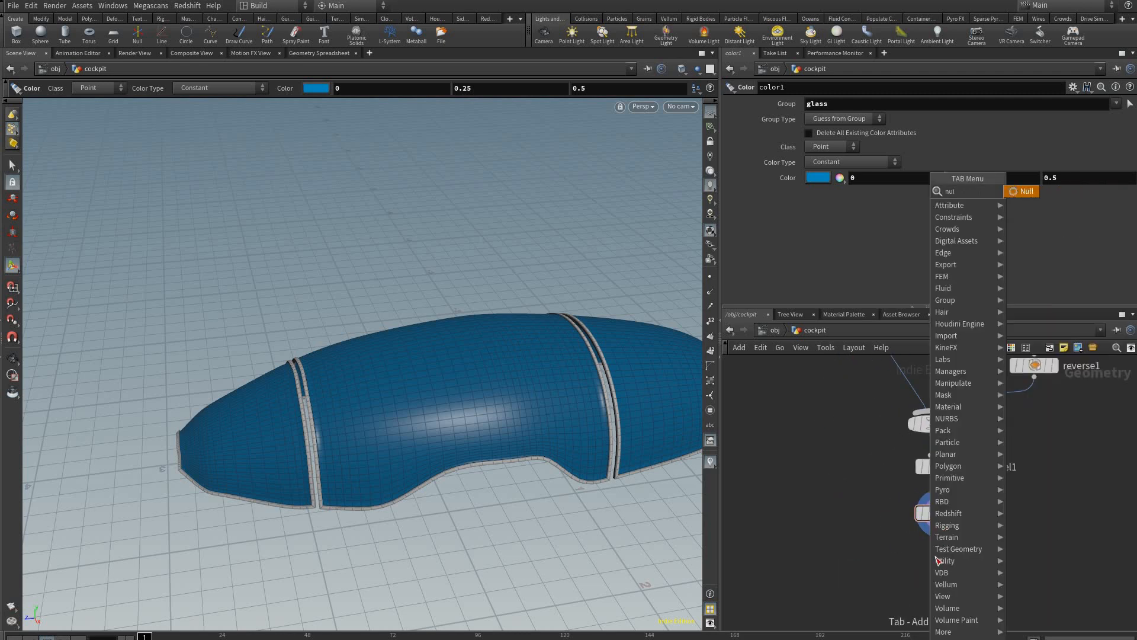
left_click(1021, 192)
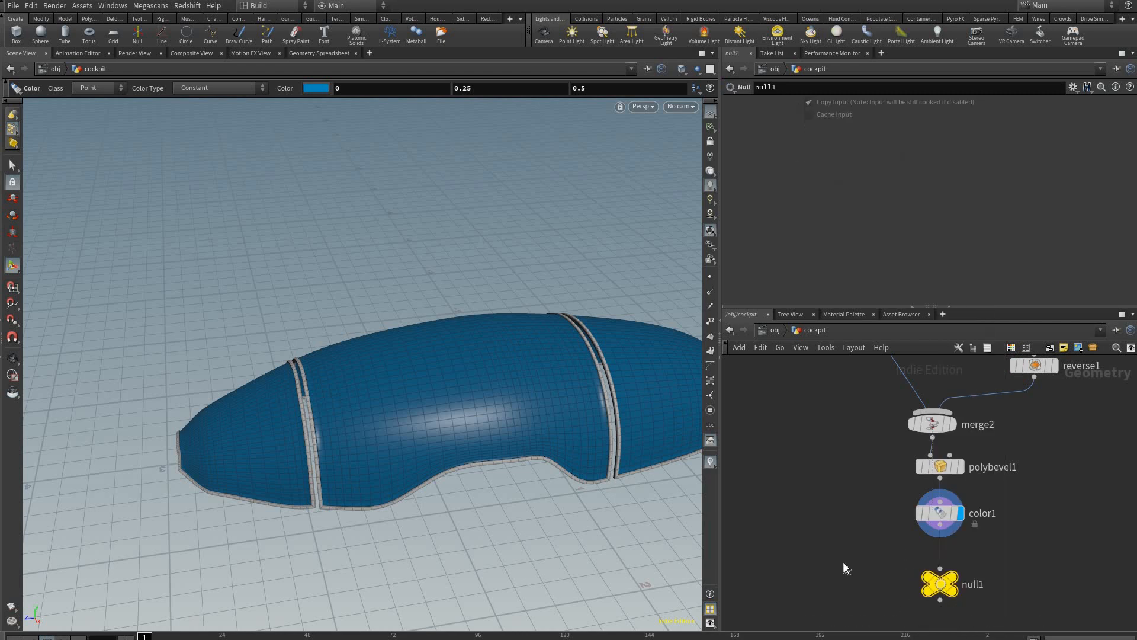
key("Tab")
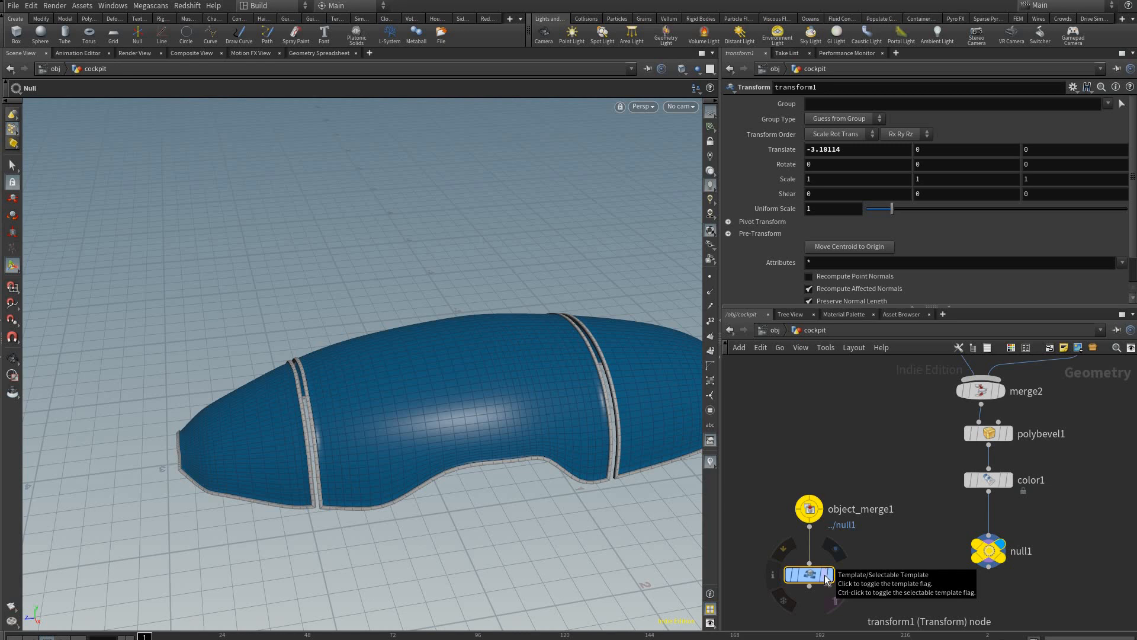
left_click(808, 574)
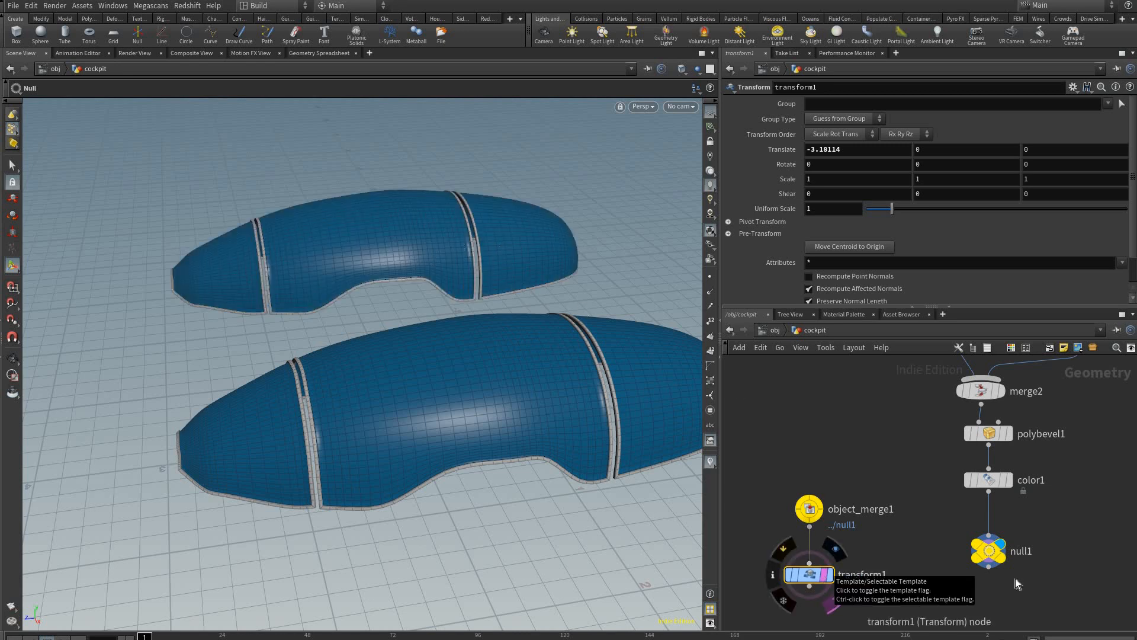